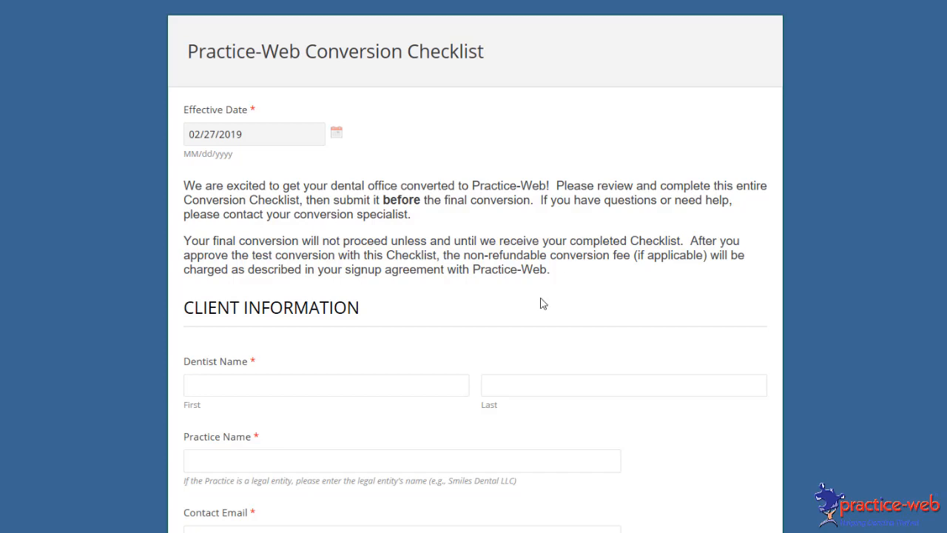
pyautogui.moveTo(390, 330)
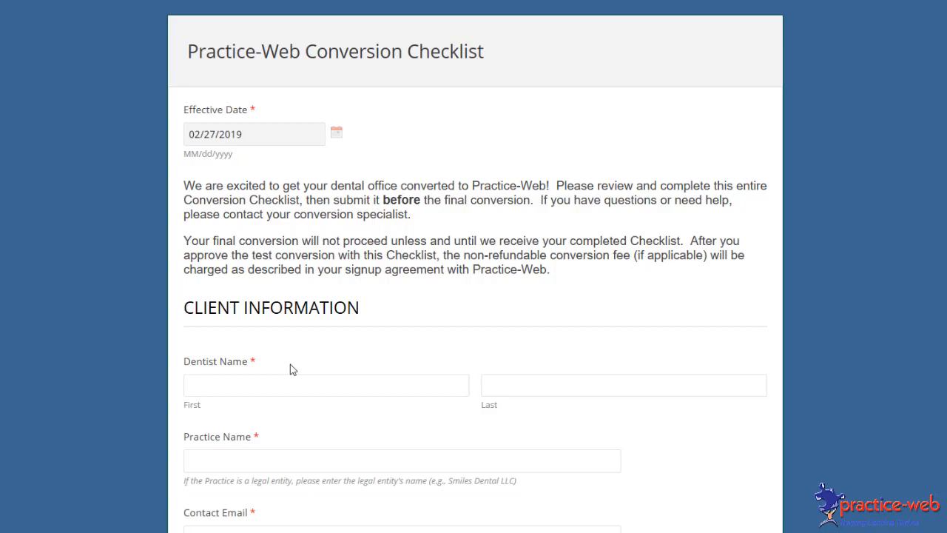
# Enter dentist name Sam Public and practice name My Dental Office LLC
pyautogui.write('Sa')
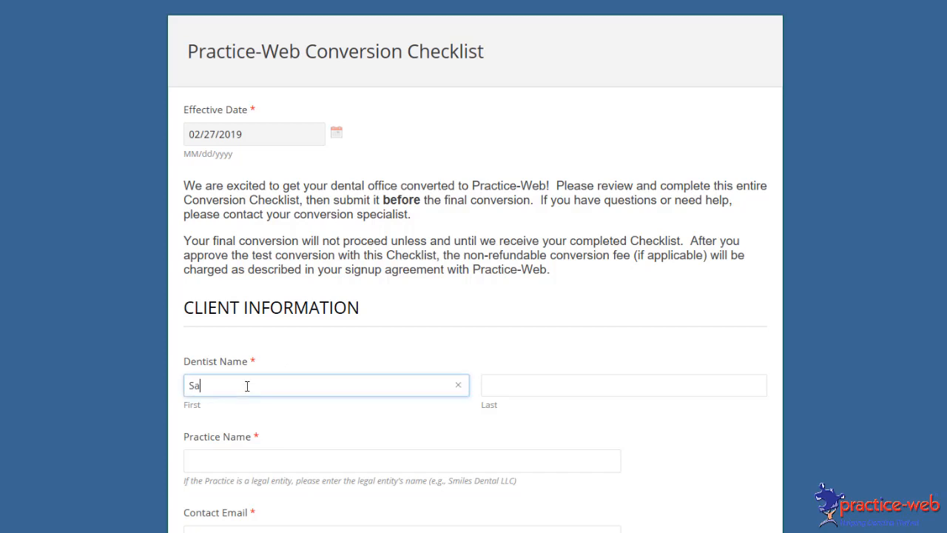
pyautogui.write('Publi')
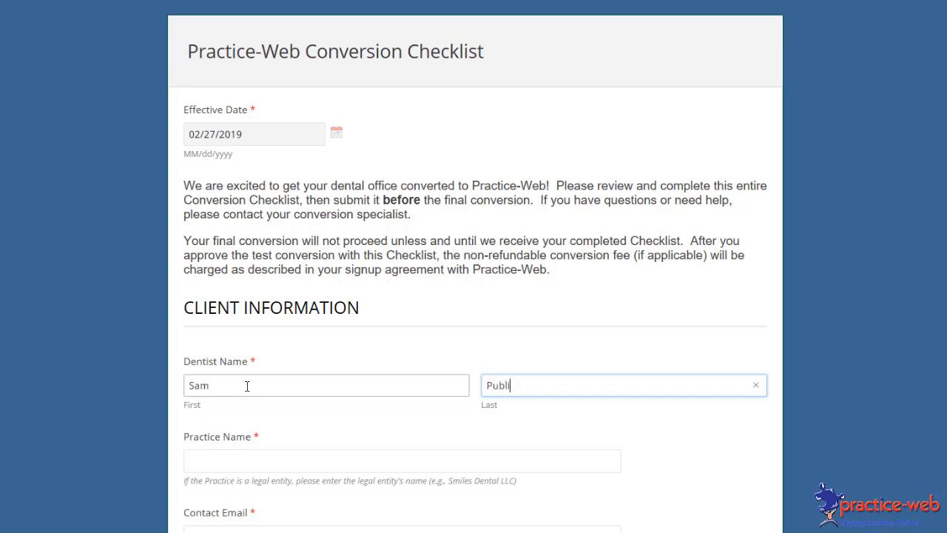
pyautogui.write('ic')
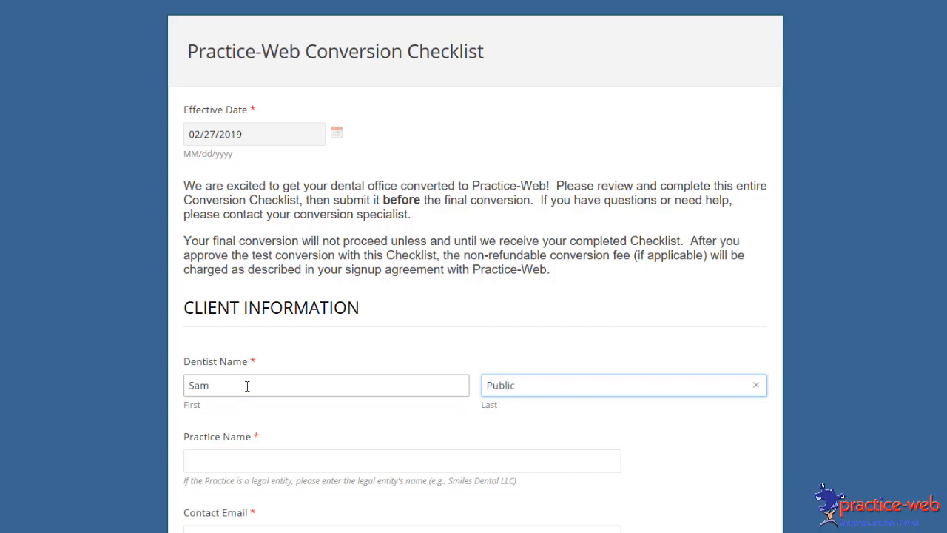
pyautogui.write('M')
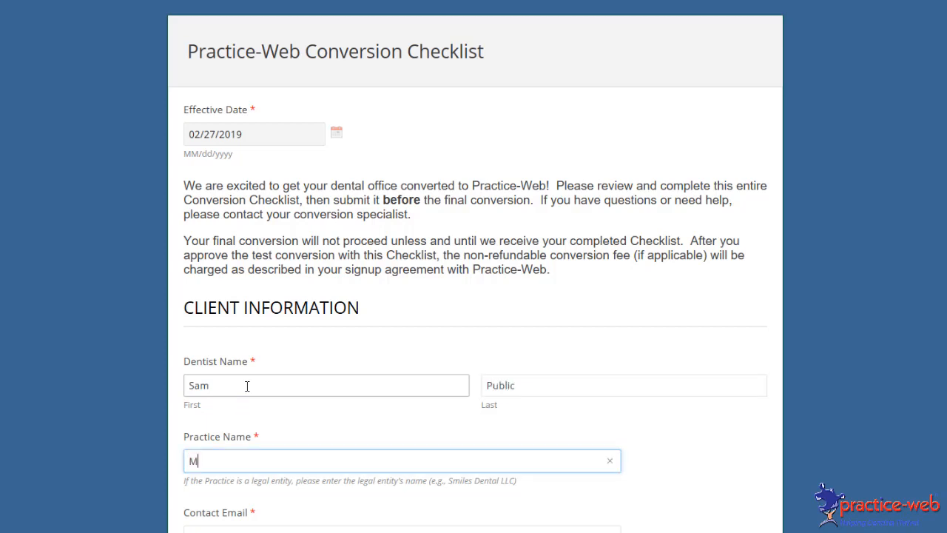
pyautogui.write('y Den')
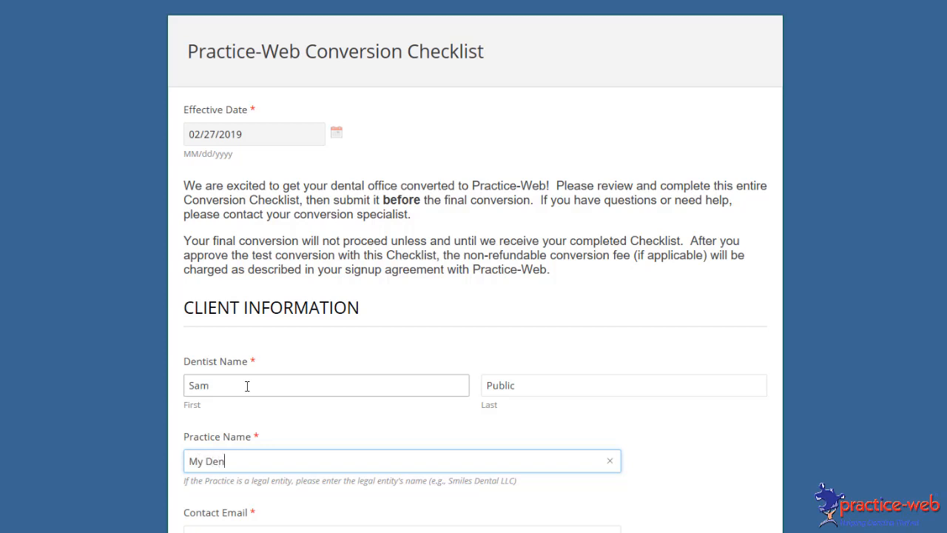
pyautogui.write('tal Office LLC')
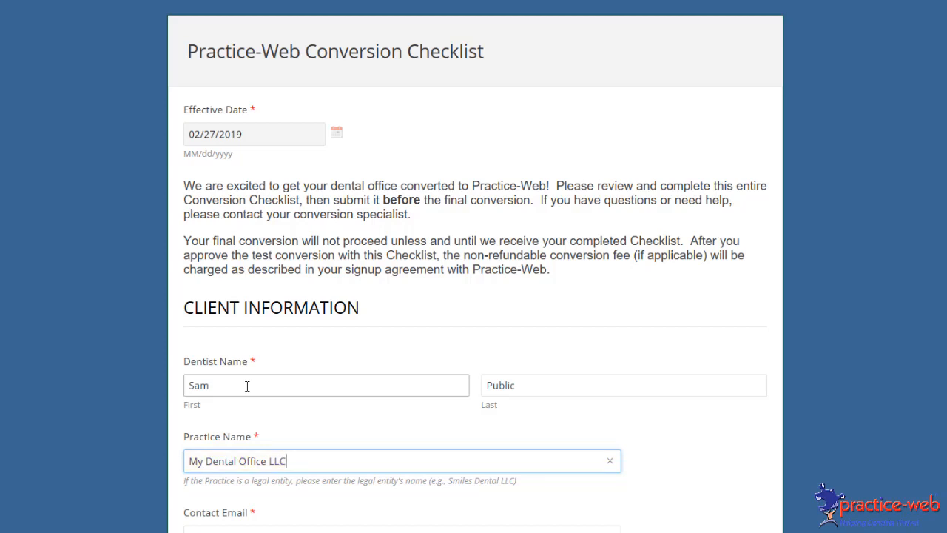
# Enter the contact email and phone, and staff contact Jane Doe, Office manager
pyautogui.scroll(-3)
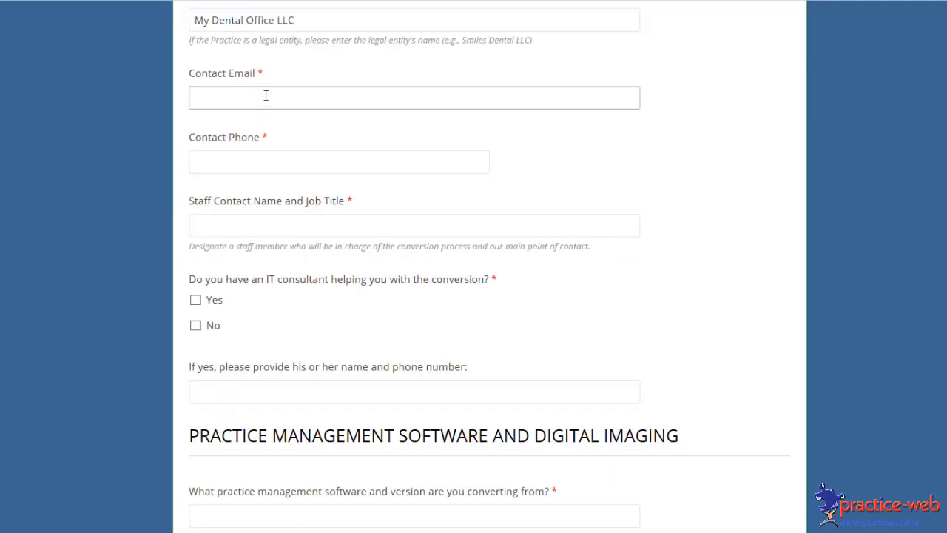
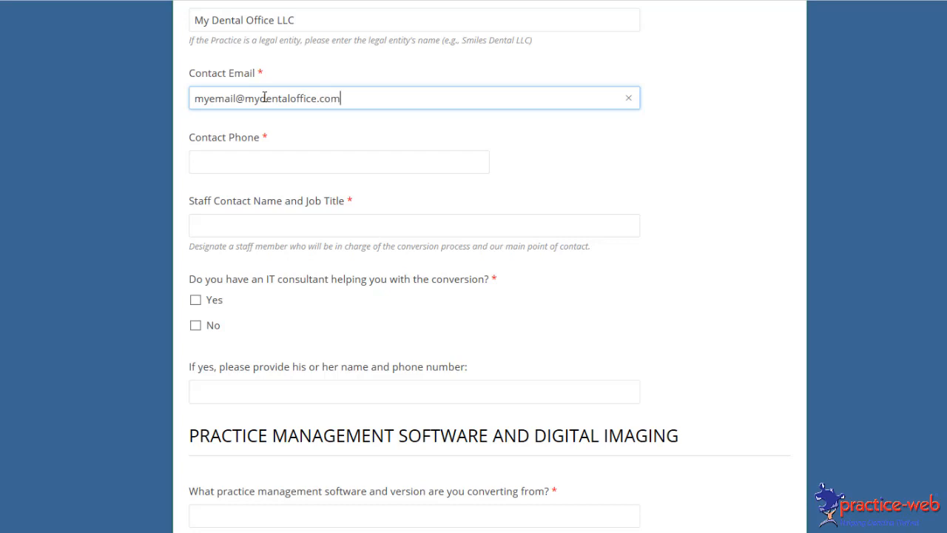
pyautogui.write('555-555-5555')
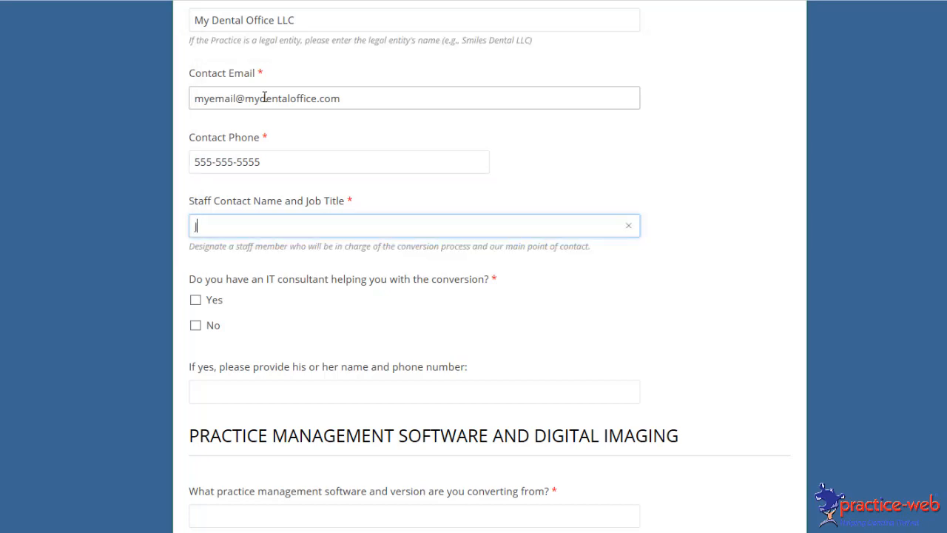
pyautogui.write('Jane Doe')
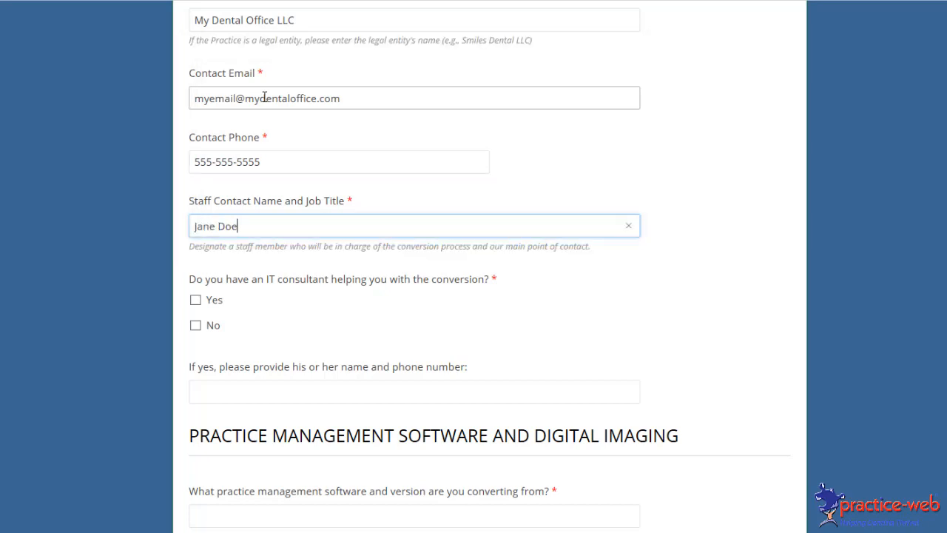
pyautogui.write('-Offic')
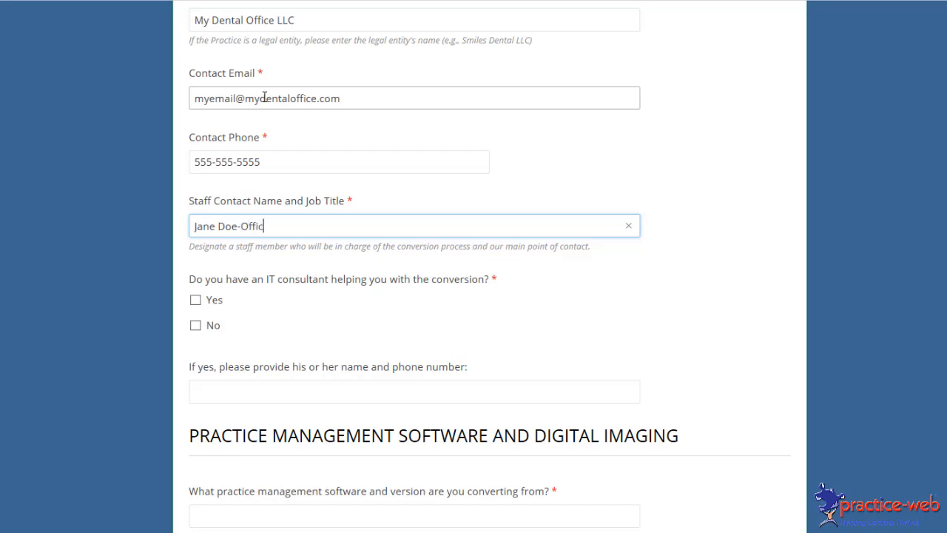
pyautogui.write('e manager')
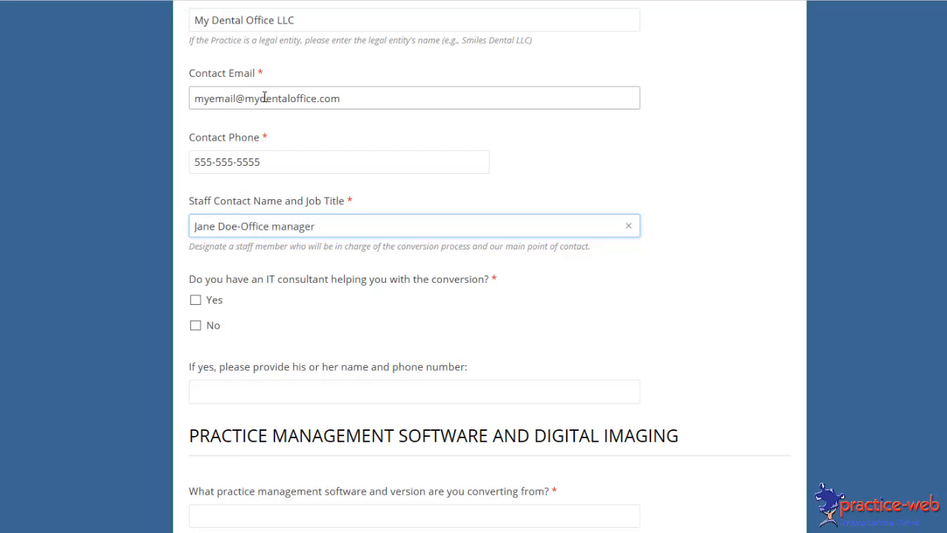
pyautogui.moveTo(318, 267)
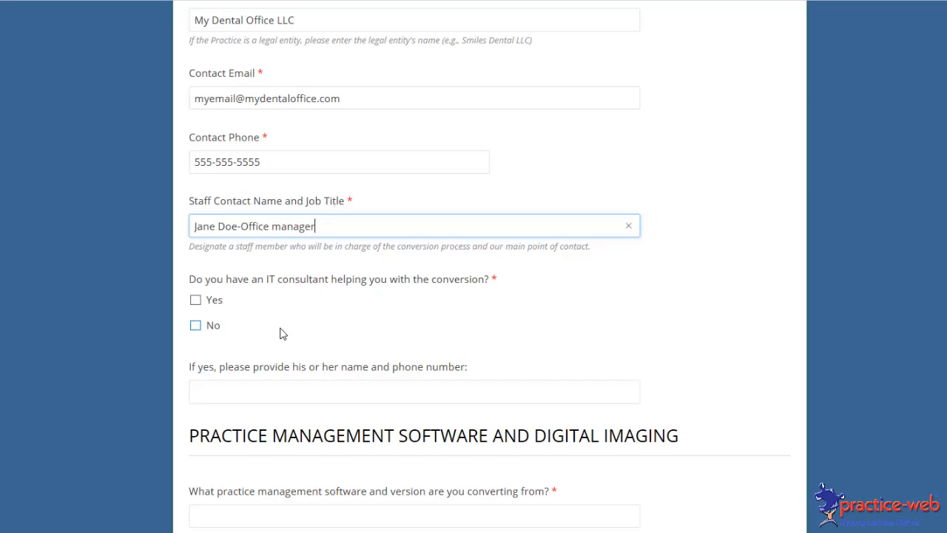
pyautogui.moveTo(196, 300)
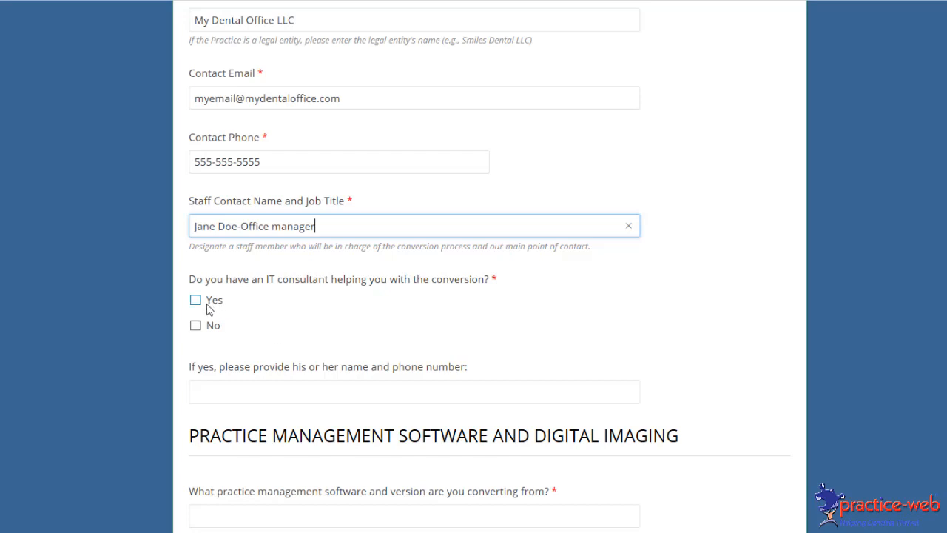
pyautogui.click(196, 300)
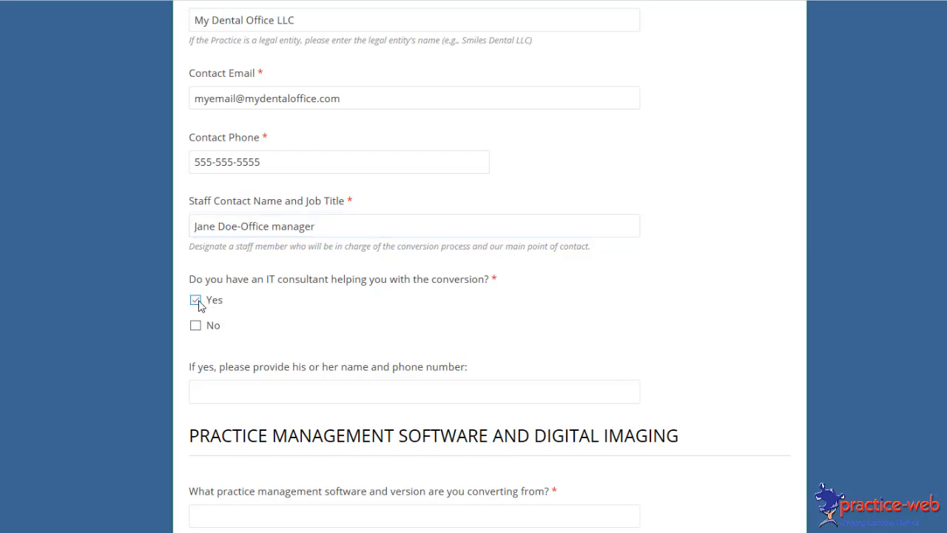
pyautogui.write('Bob Smi')
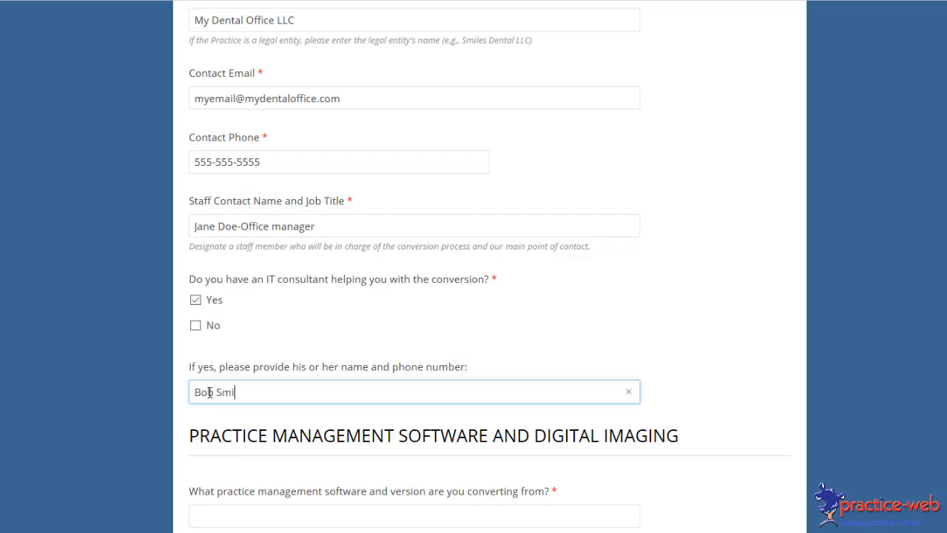
pyautogui.write('th-')
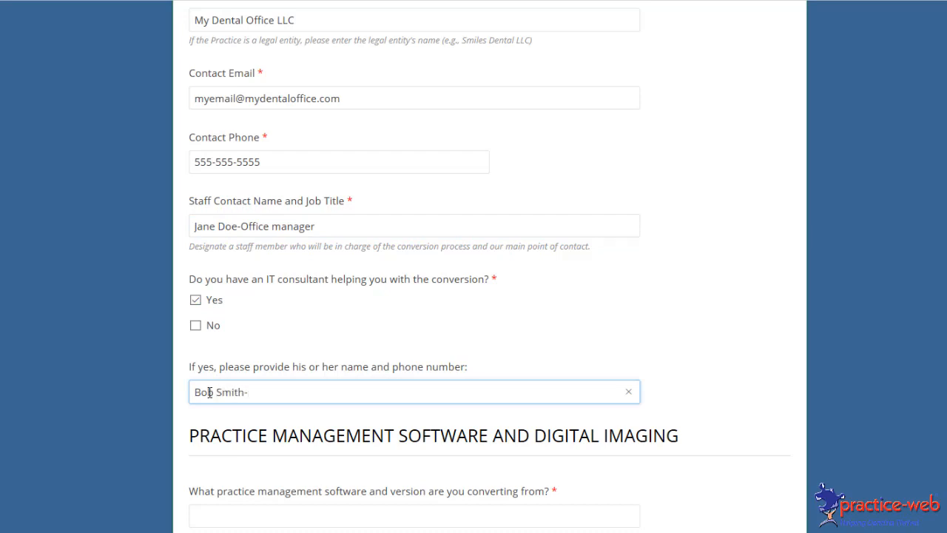
pyautogui.write('555')
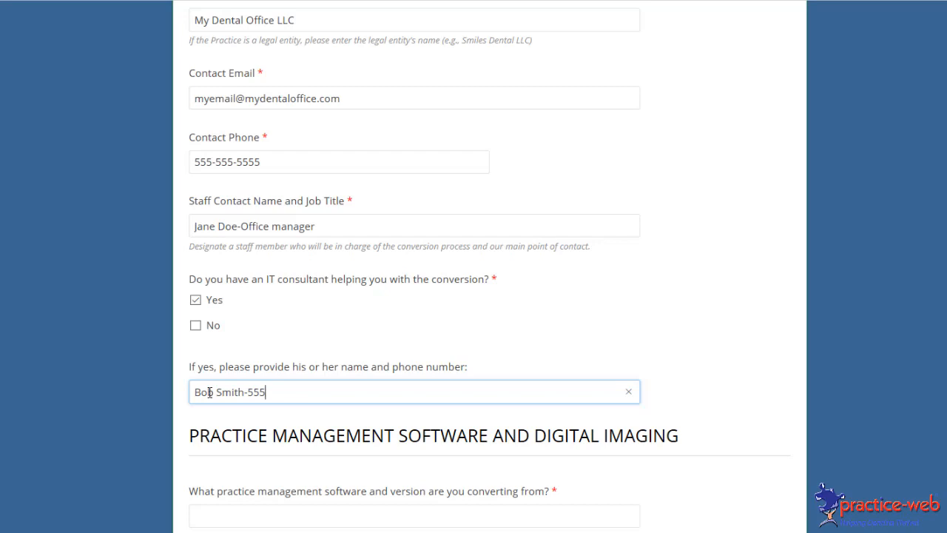
pyautogui.write('123-')
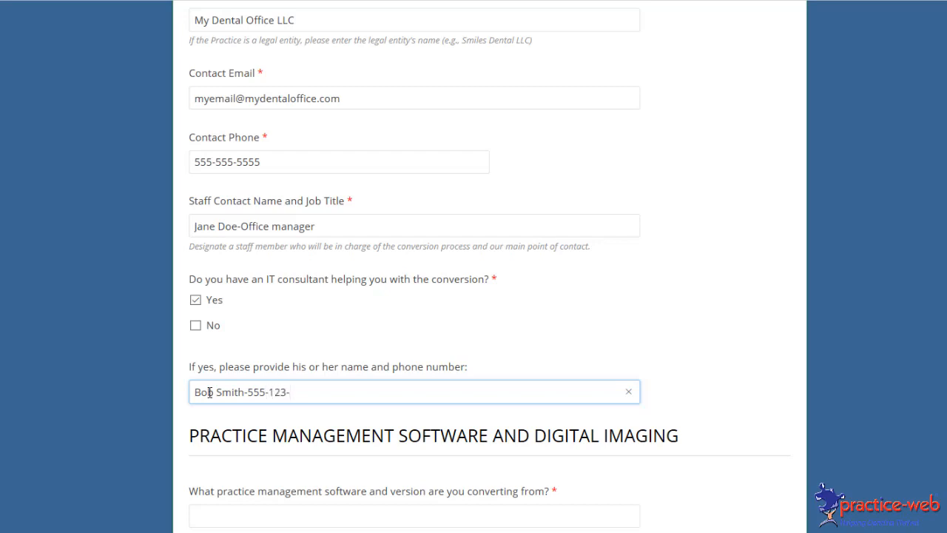
pyautogui.write('4567')
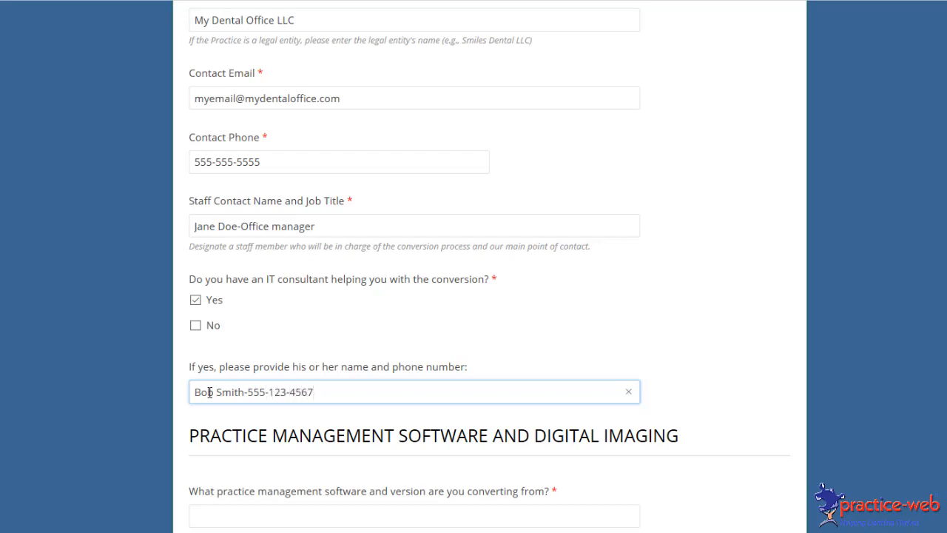
pyautogui.moveTo(719, 395)
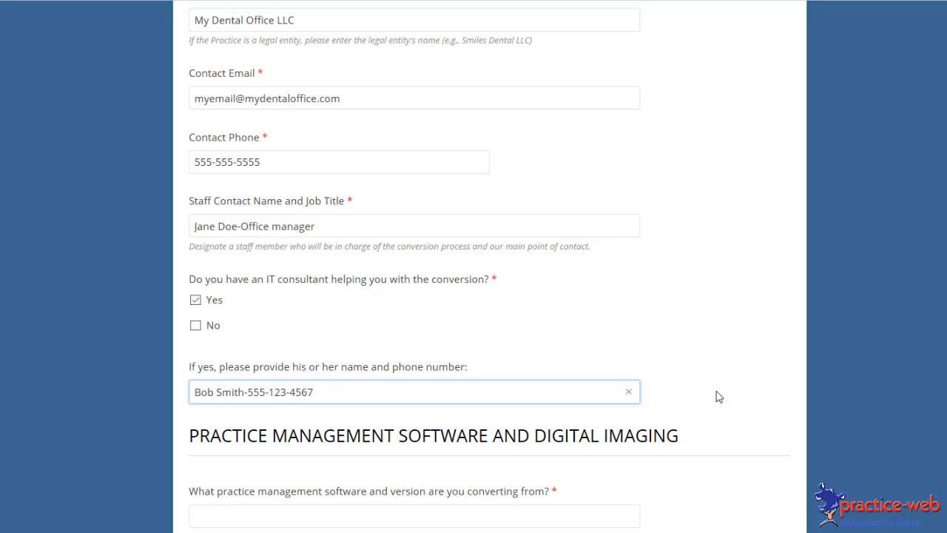
# Enter ElectronicDental v3.2 as the software being converted from
pyautogui.scroll(-3)
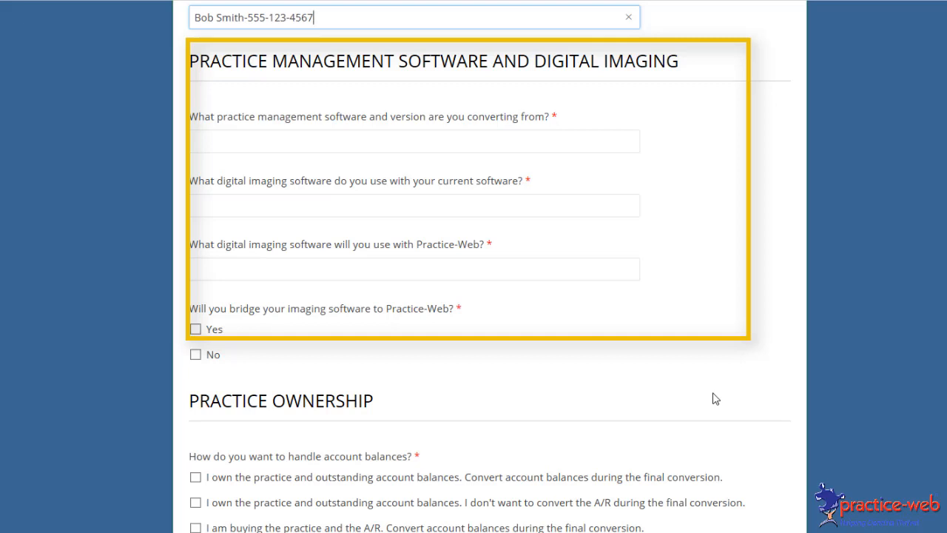
pyautogui.click(414, 141)
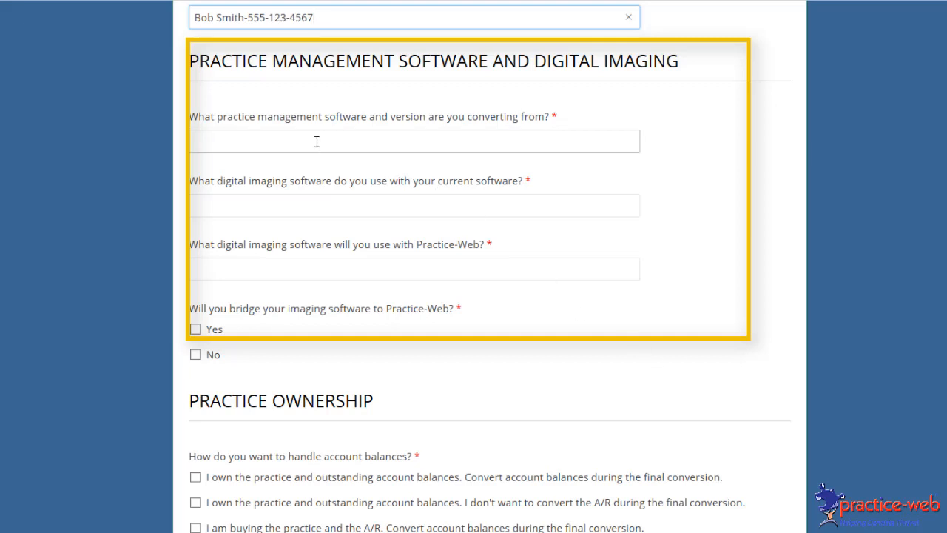
pyautogui.write('E')
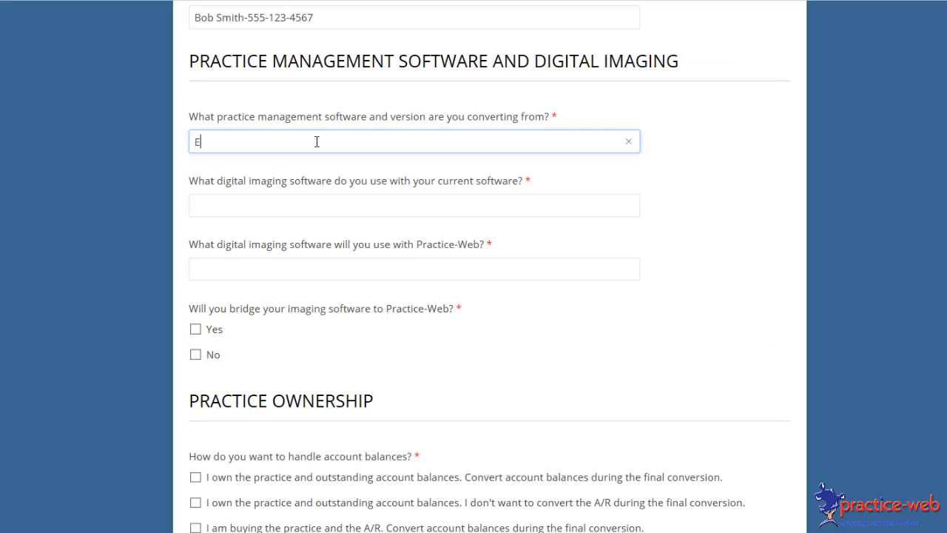
pyautogui.write('lectr')
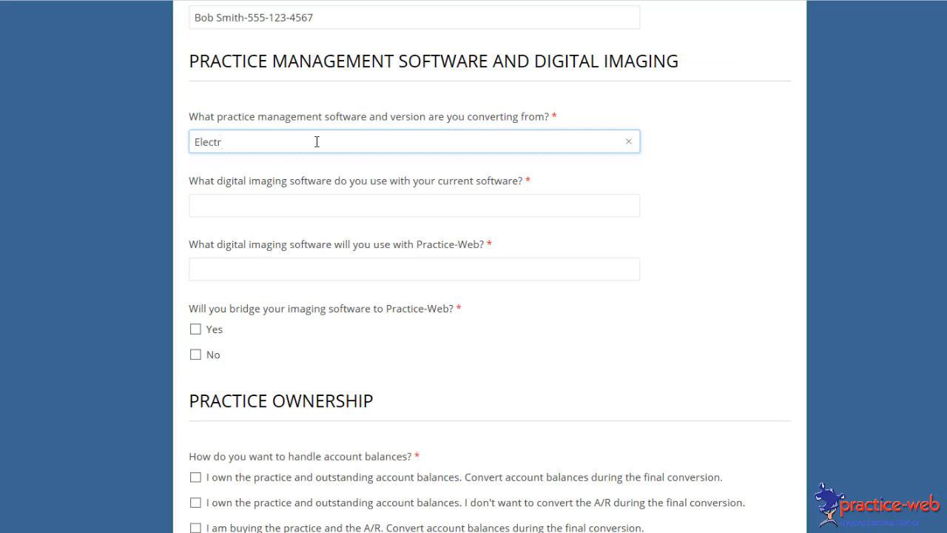
pyautogui.write('onicDe')
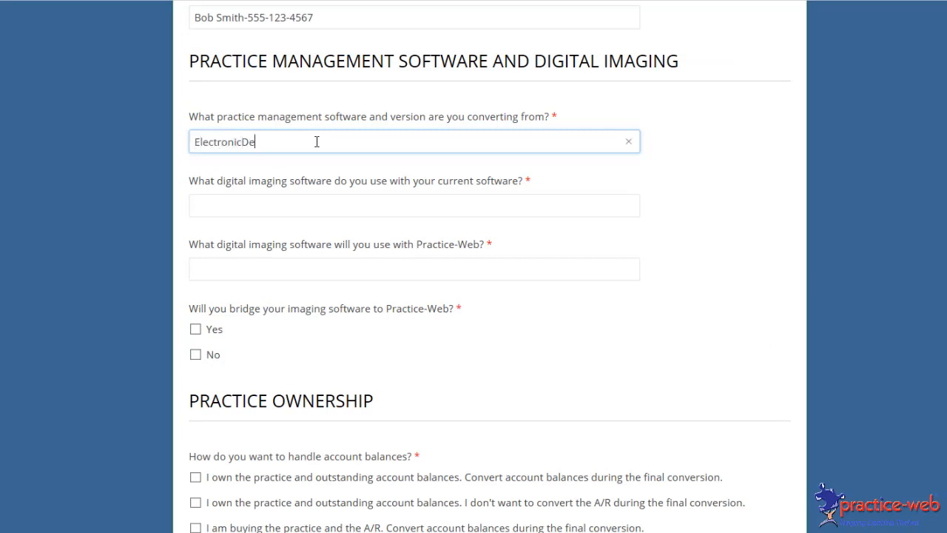
pyautogui.write('ntal v')
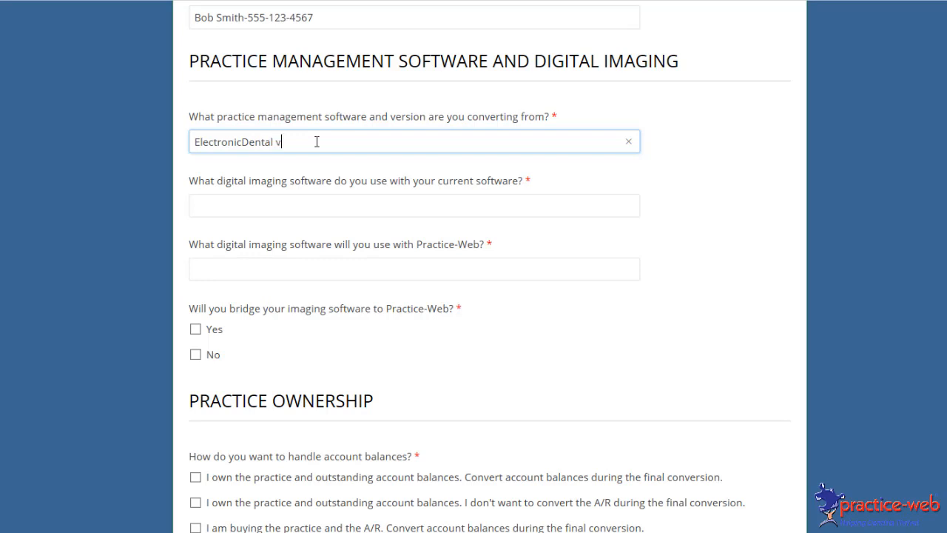
pyautogui.write('3.2')
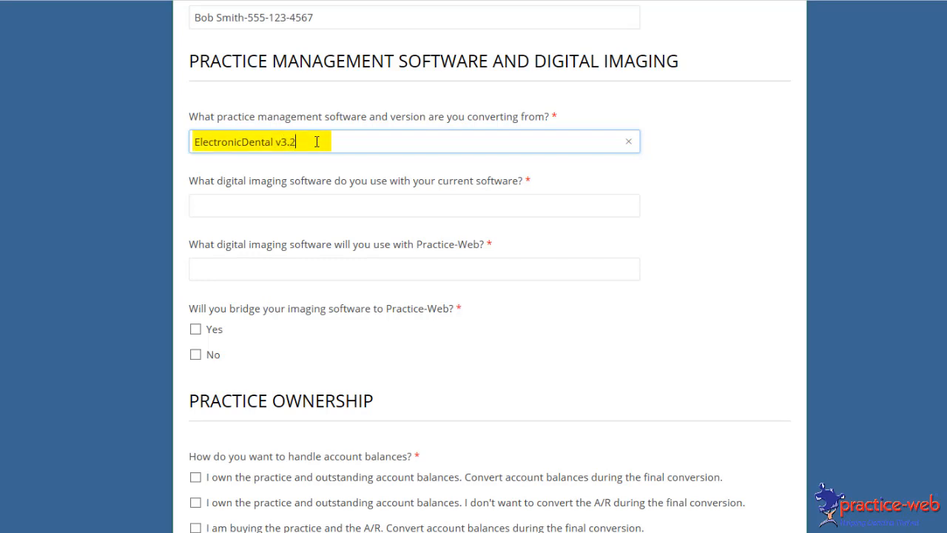
# Enter QuickVision as current and future imaging software and answer Yes to bridging
pyautogui.click(414, 205)
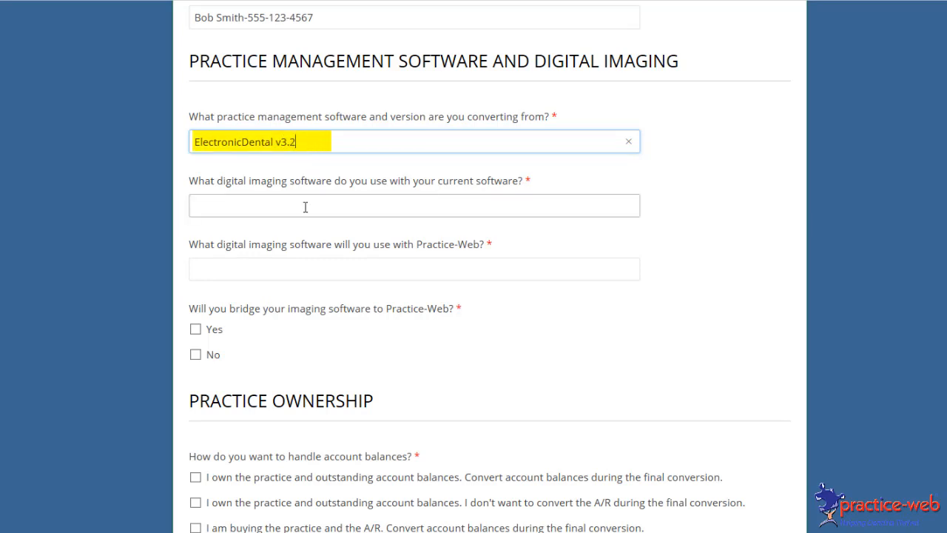
pyautogui.write('Q')
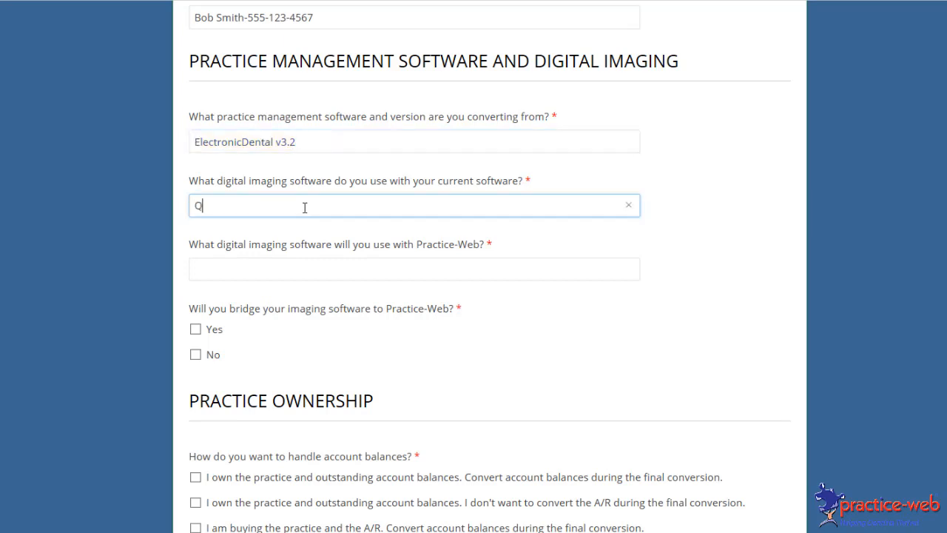
pyautogui.write('uickV')
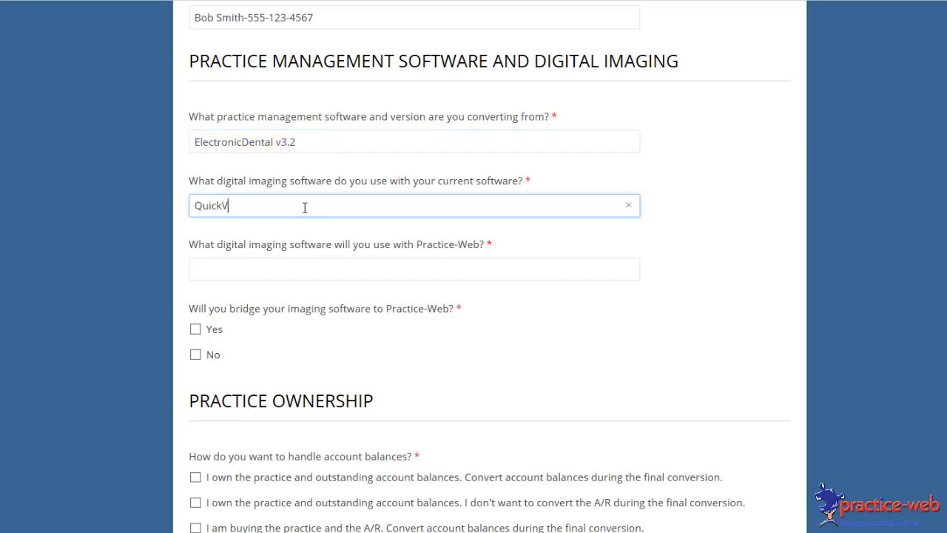
pyautogui.write('ision')
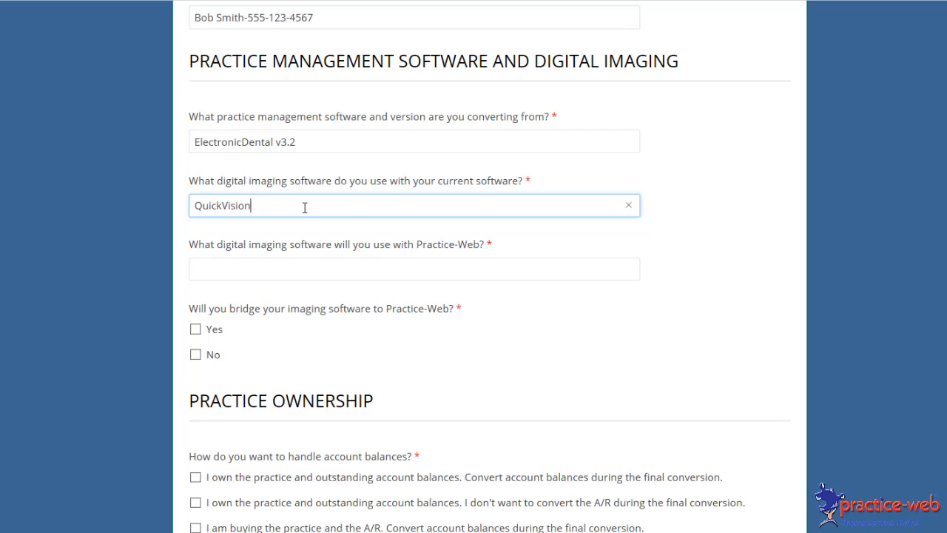
pyautogui.write('Quick')
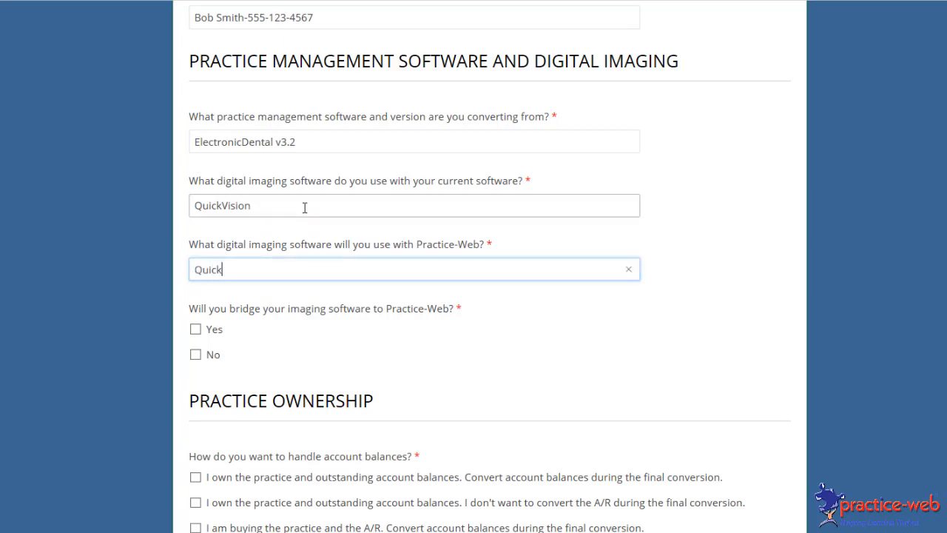
pyautogui.write('Vision')
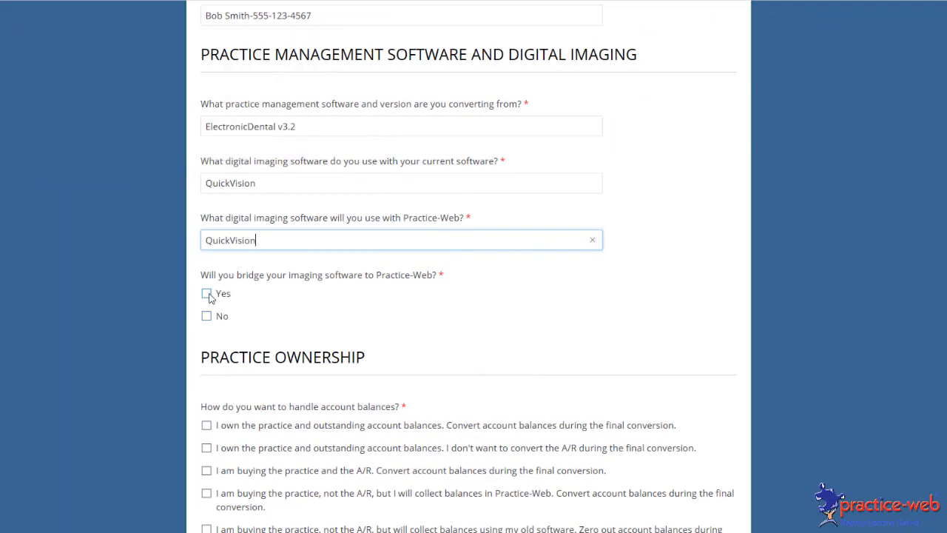
pyautogui.click(206, 293)
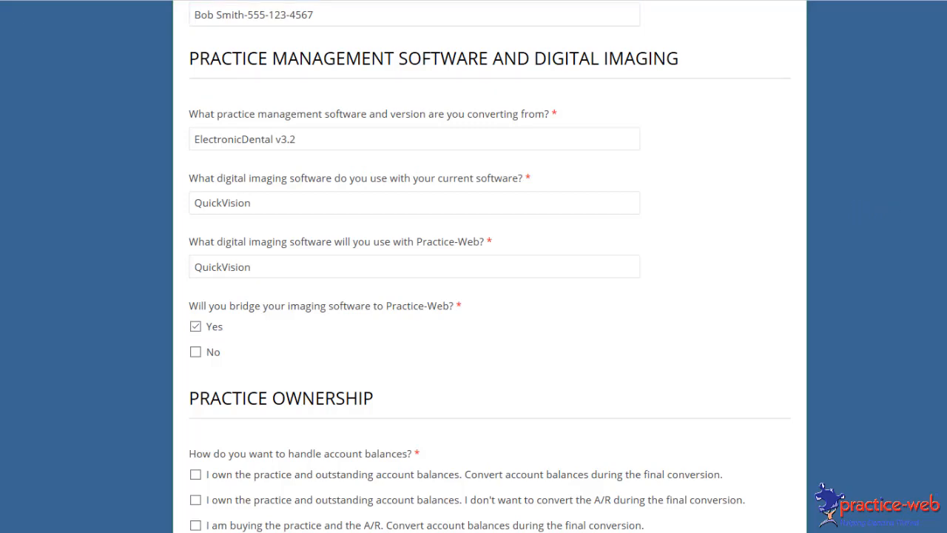
# Tick 'I own the practice', converting account balances during the final conversion
pyautogui.scroll(-3)
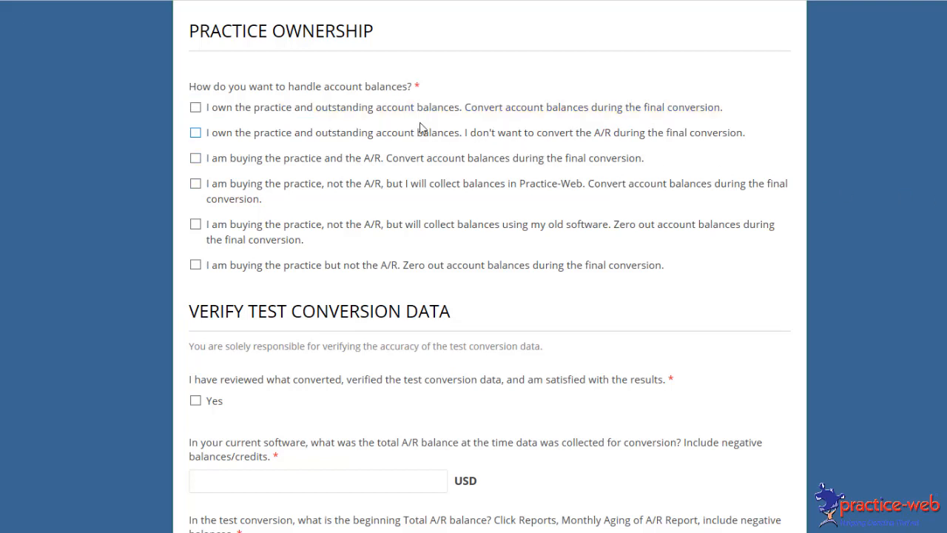
pyautogui.click(195, 106)
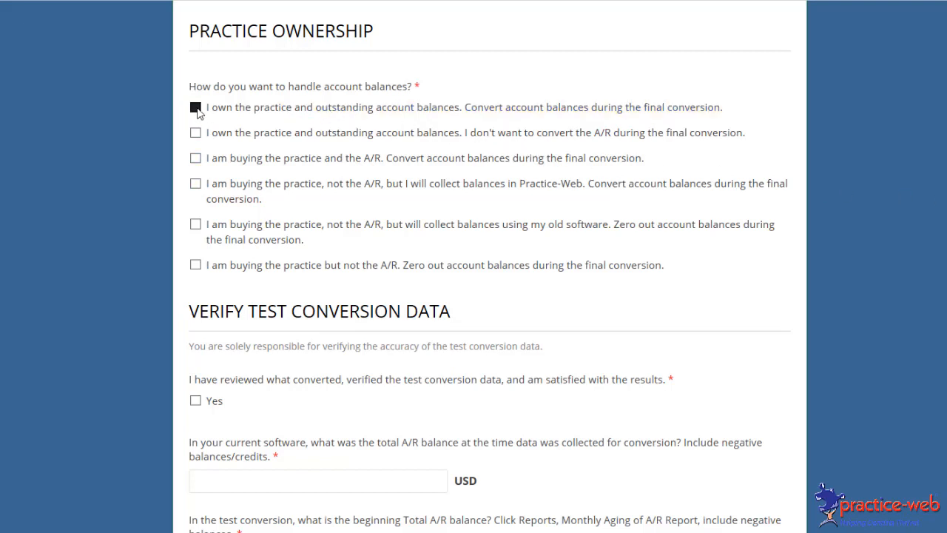
pyautogui.click(195, 107)
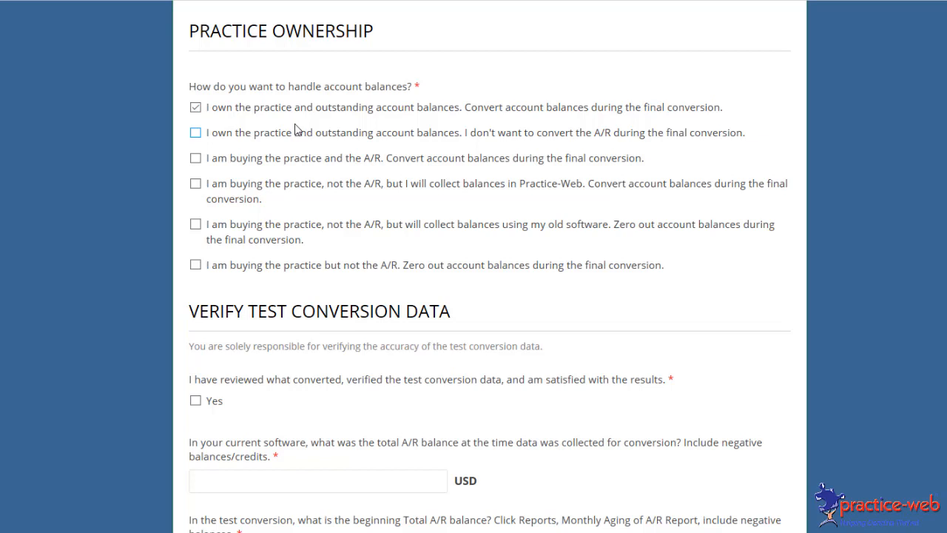
pyautogui.moveTo(299, 122)
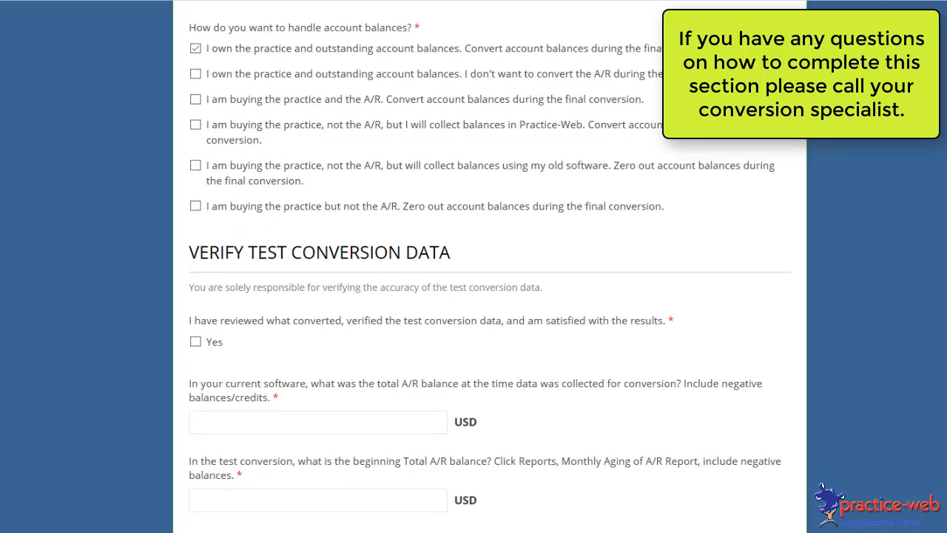
# Tick Yes for reviewed test conversion data and enter 2446 as current total A/R
pyautogui.scroll(-3)
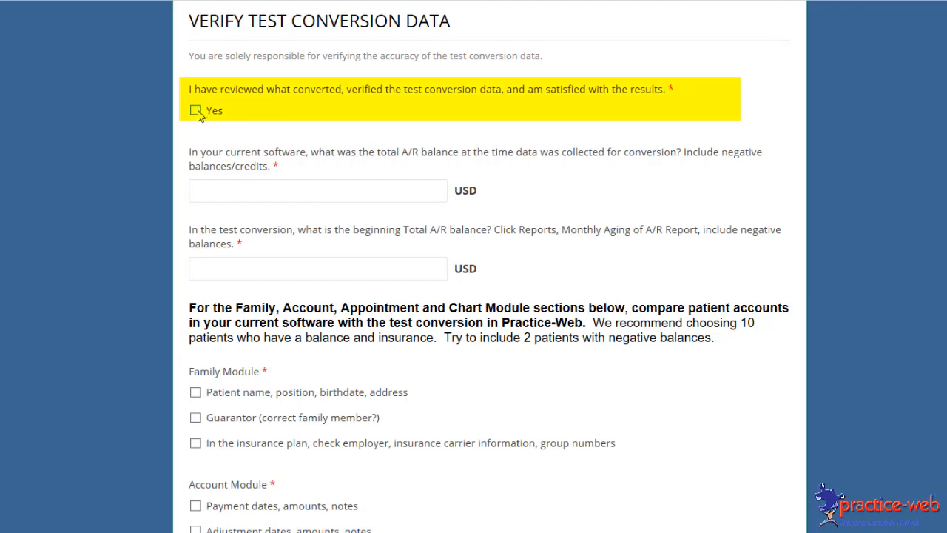
pyautogui.click(196, 110)
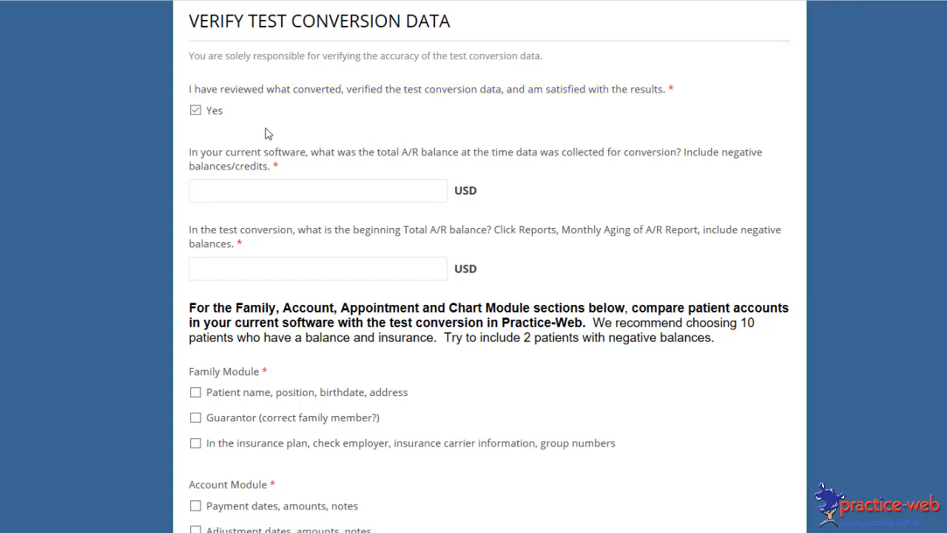
pyautogui.click(318, 190)
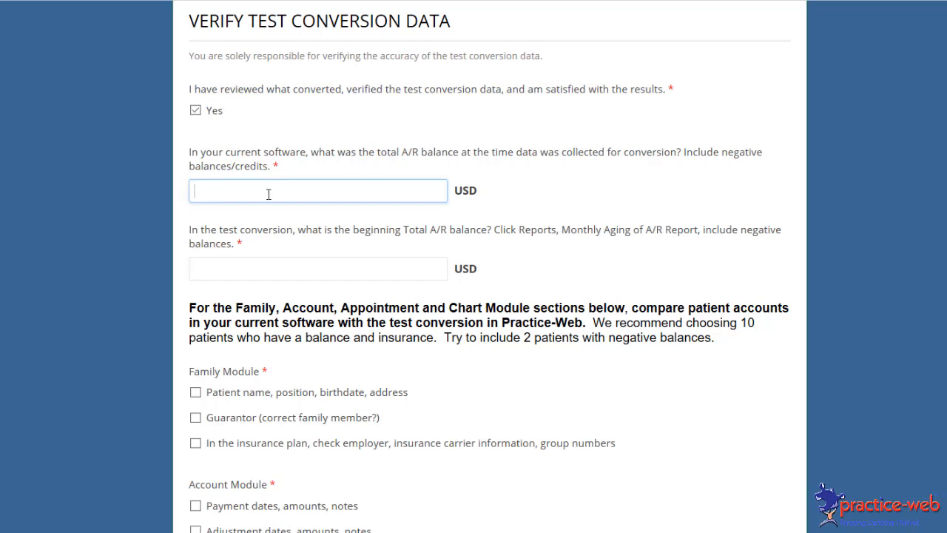
pyautogui.write('244')
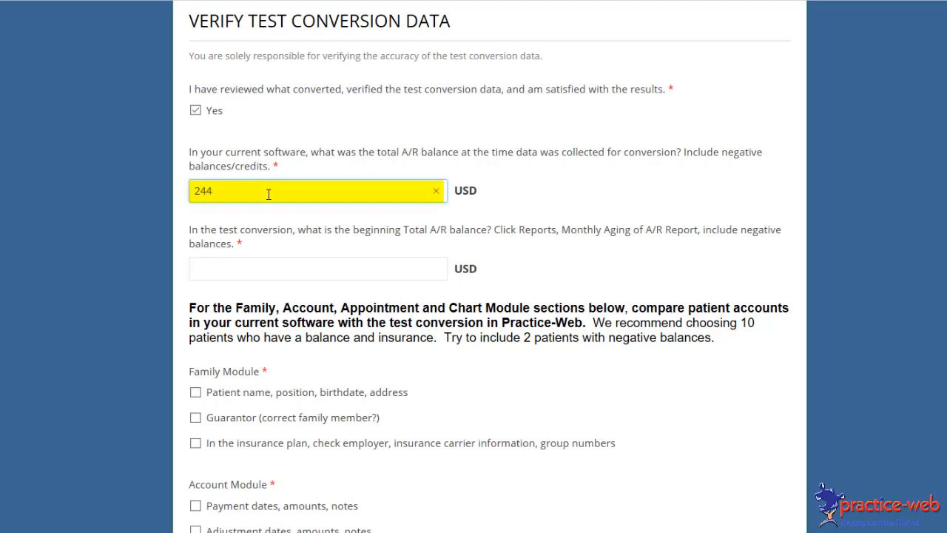
pyautogui.write('6')
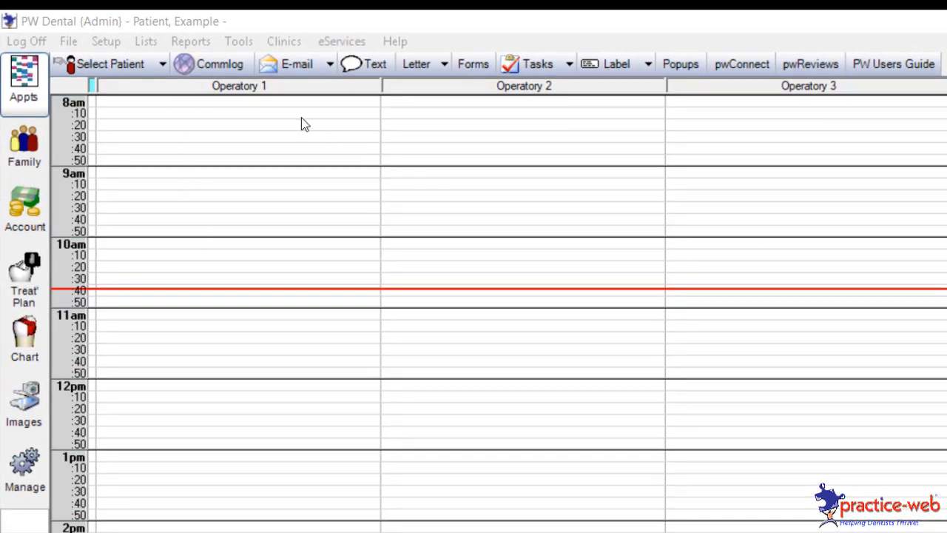
# Run the Aging of Accounts Receivable report in PW Dental with default settings
pyautogui.click(190, 41)
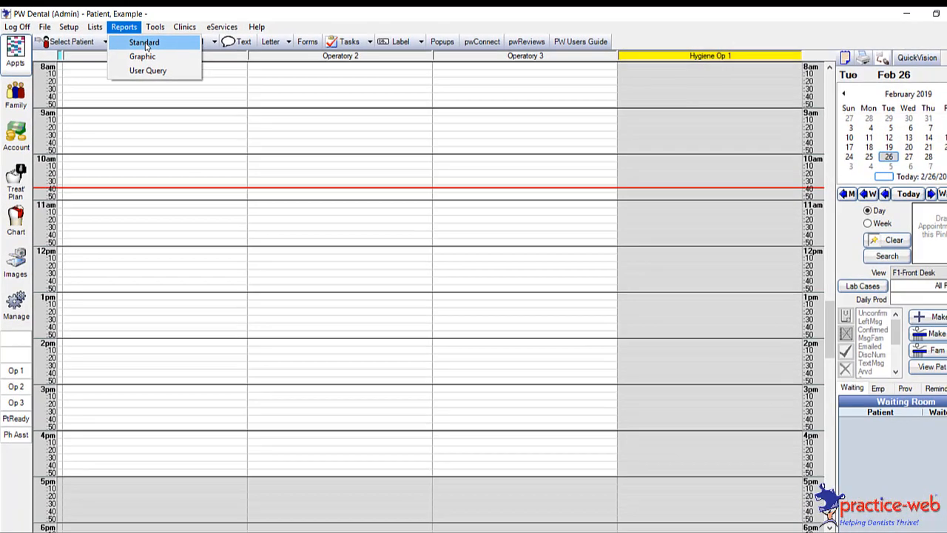
pyautogui.click(144, 42)
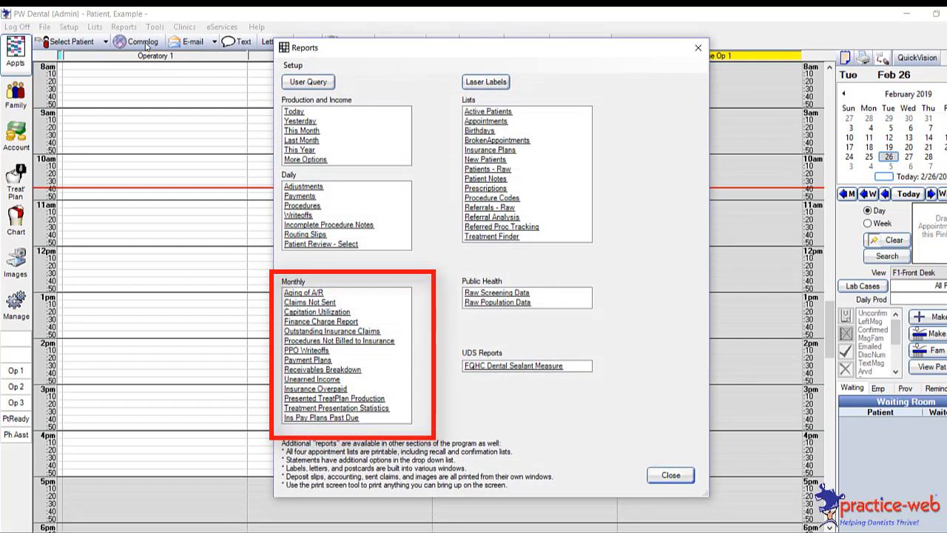
pyautogui.moveTo(315, 288)
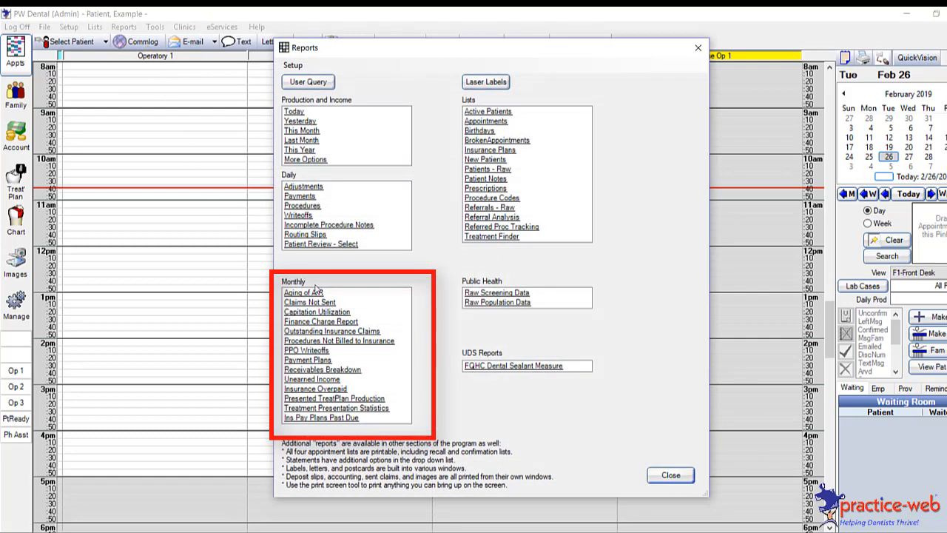
pyautogui.click(303, 293)
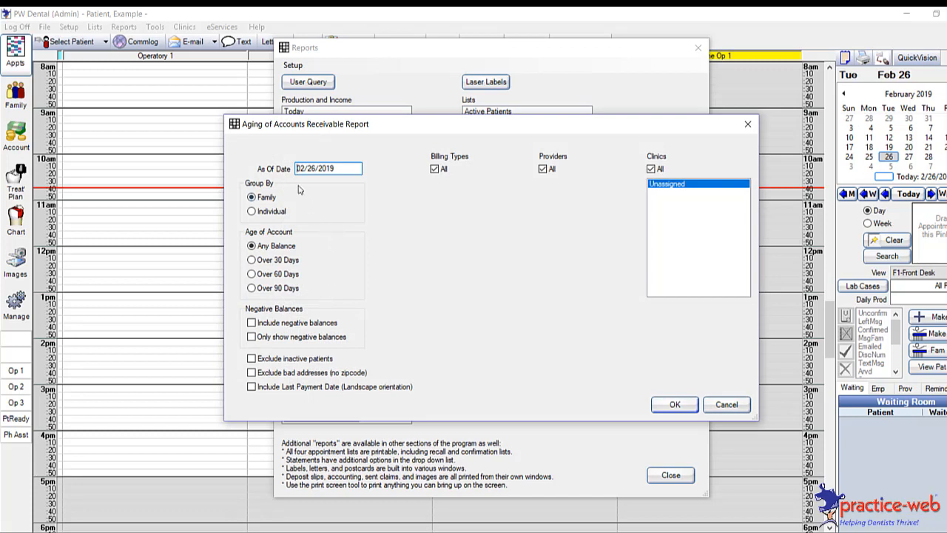
pyautogui.moveTo(371, 364)
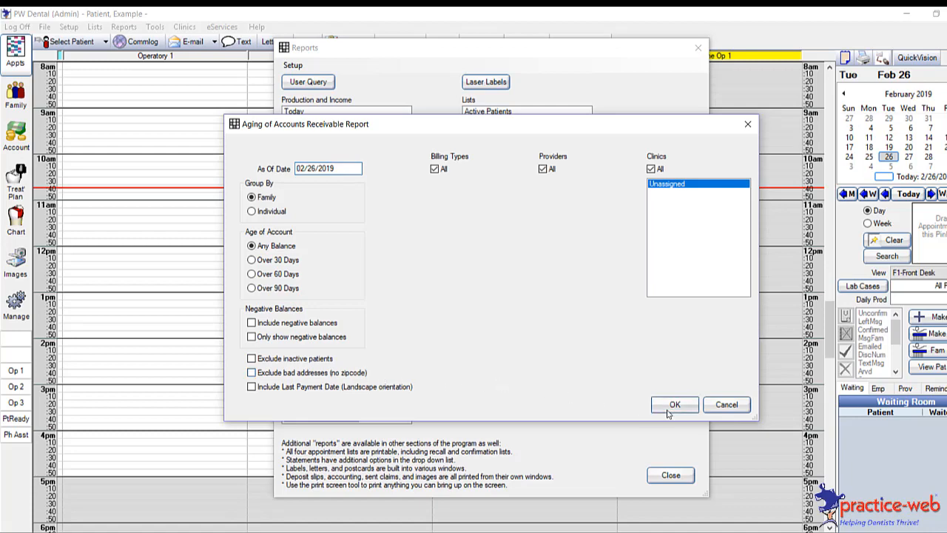
pyautogui.click(674, 404)
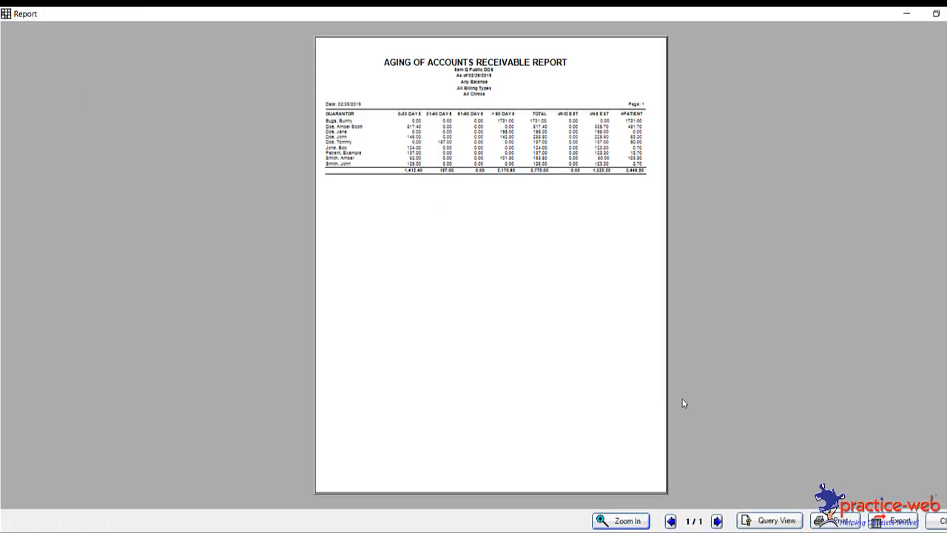
pyautogui.click(620, 520)
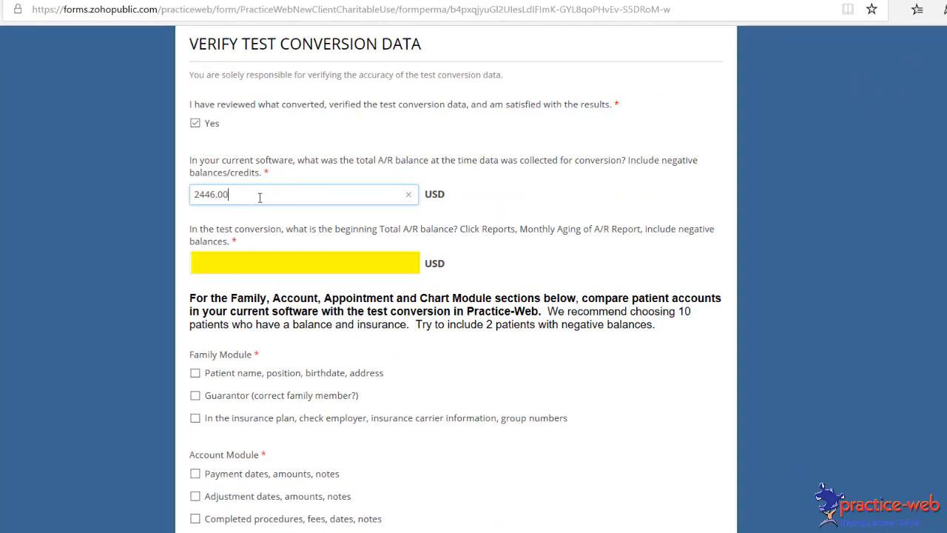
# Enter 2446.80 in the beginning Total A/R balance field, then scroll down to the module checklists
pyautogui.click(303, 262)
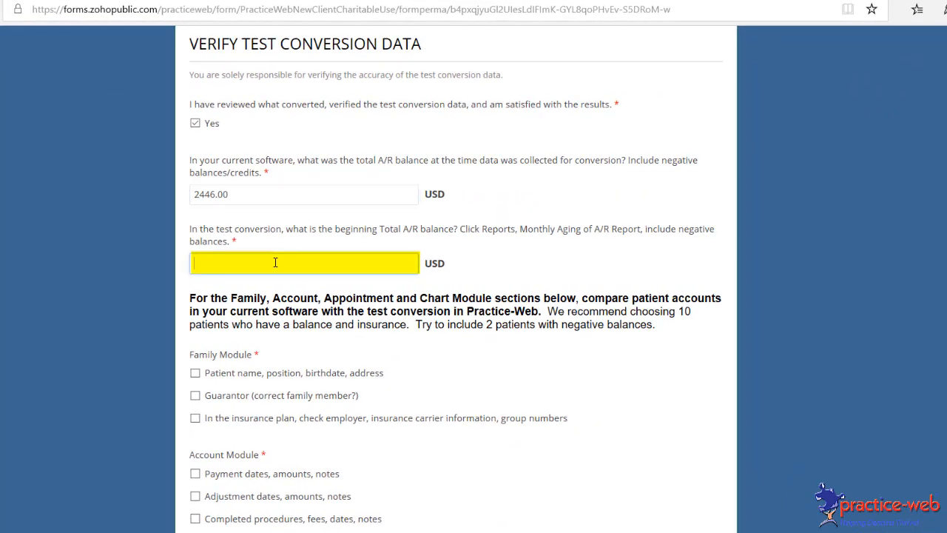
pyautogui.write('2446.80')
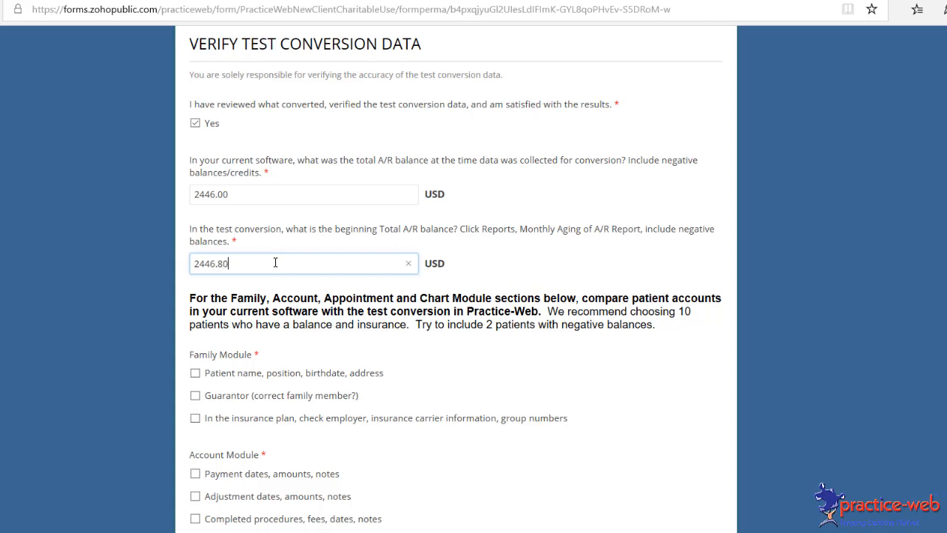
pyautogui.moveTo(684, 275)
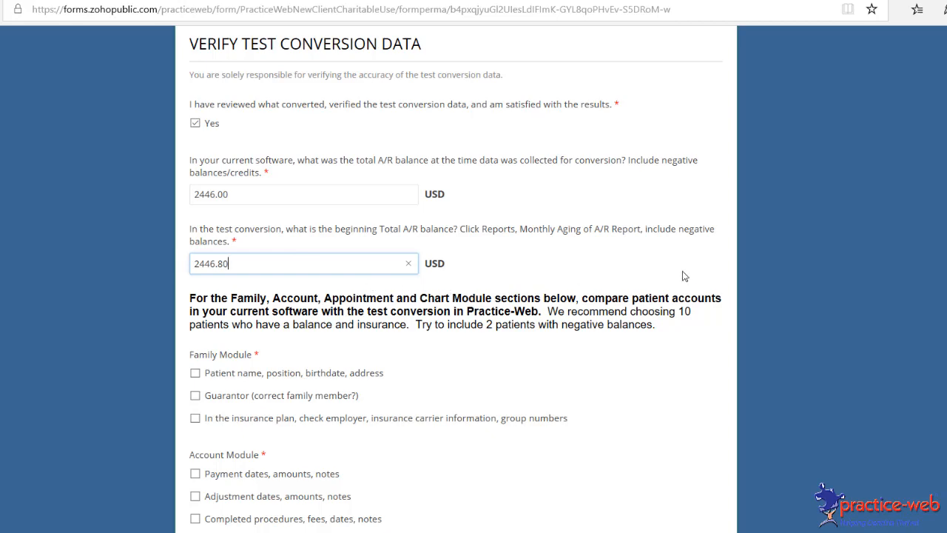
pyautogui.scroll(-3)
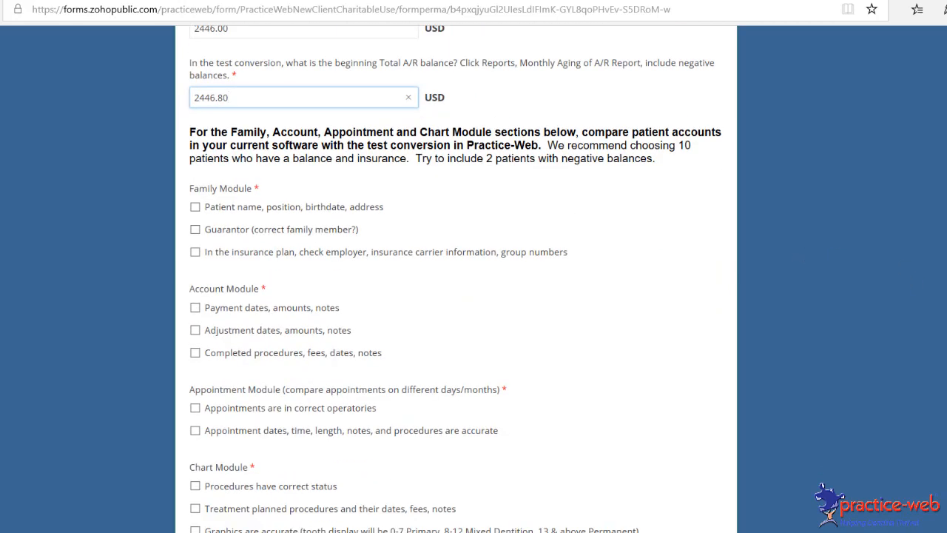
pyautogui.scroll(-3)
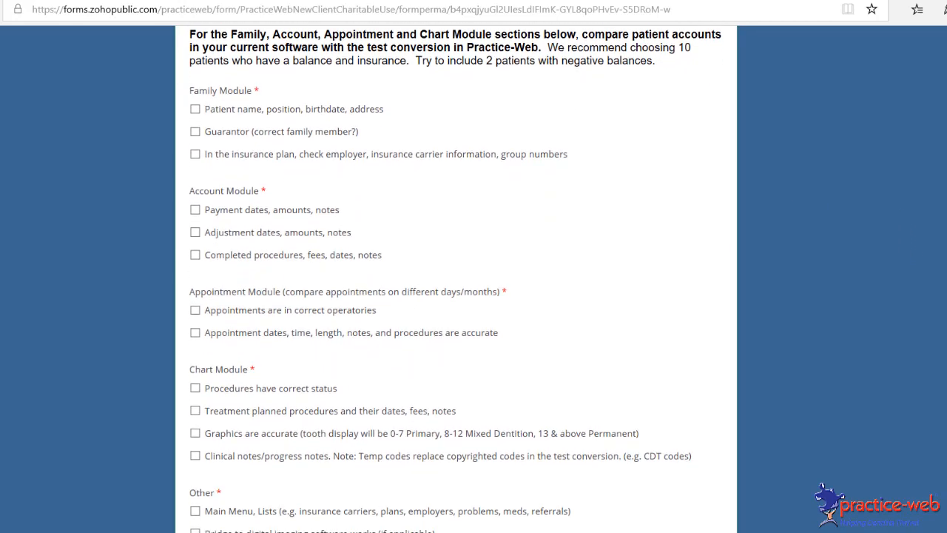
pyautogui.moveTo(696, 283)
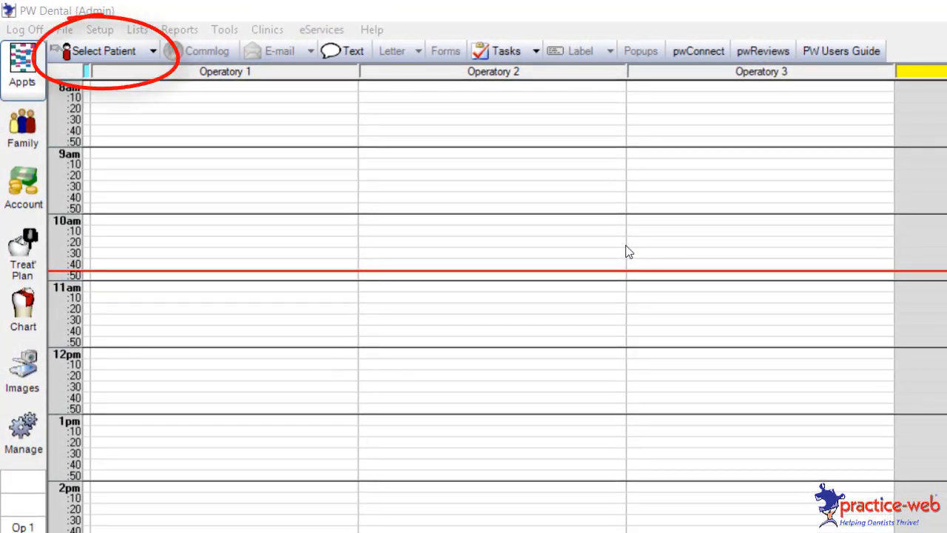
pyautogui.moveTo(281, 106)
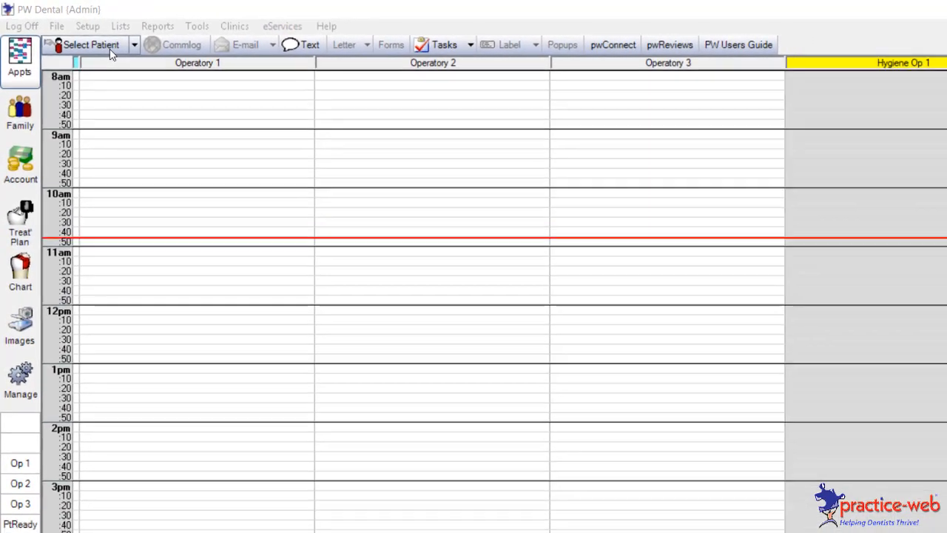
# Search by last name Doe and first name John to select patient John Doe
pyautogui.click(91, 44)
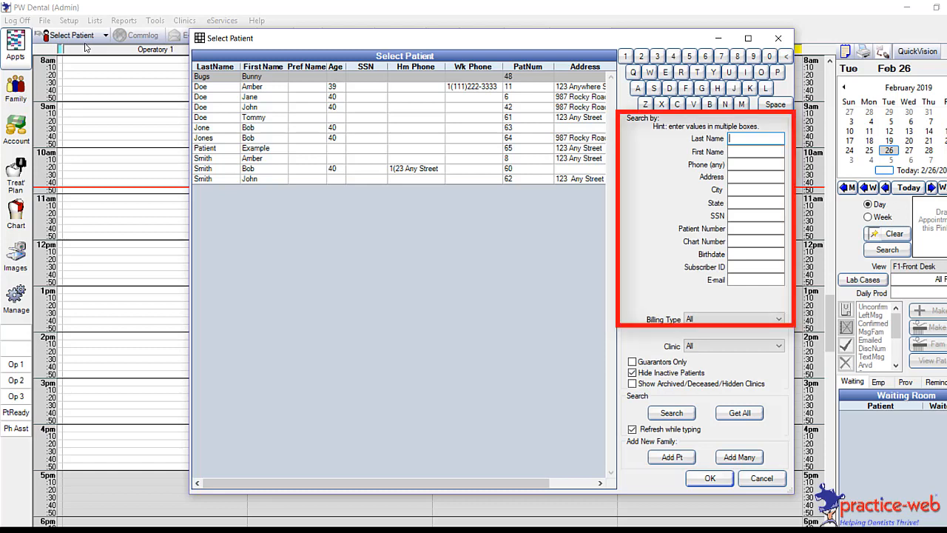
pyautogui.write('D')
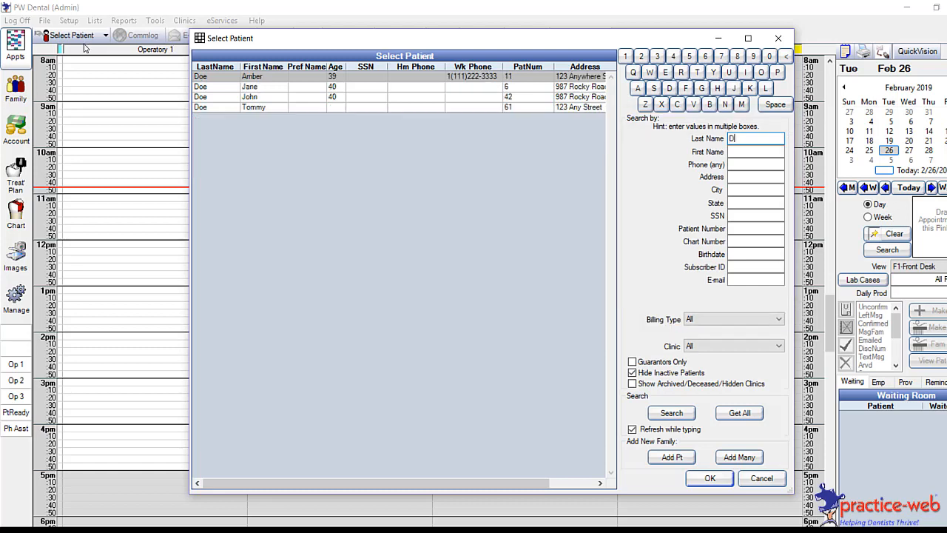
pyautogui.write('oe')
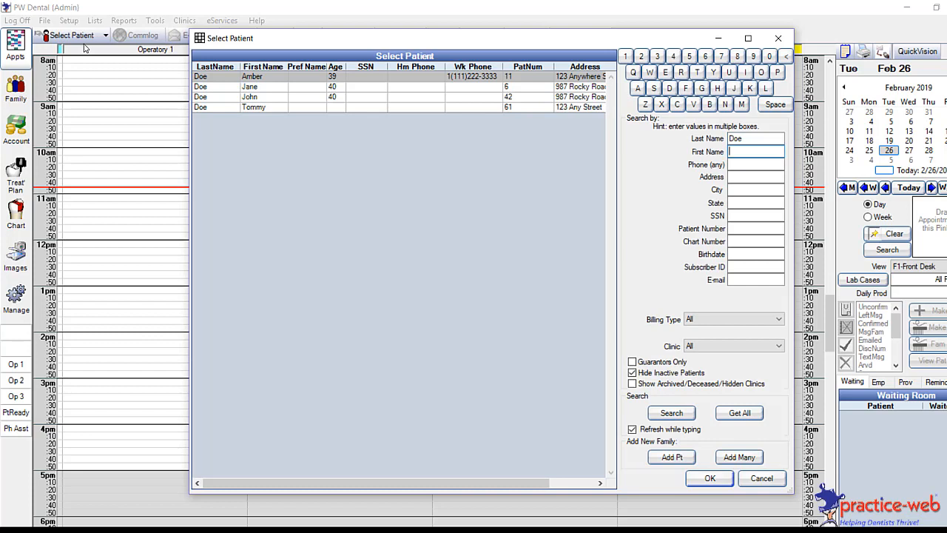
pyautogui.write('John')
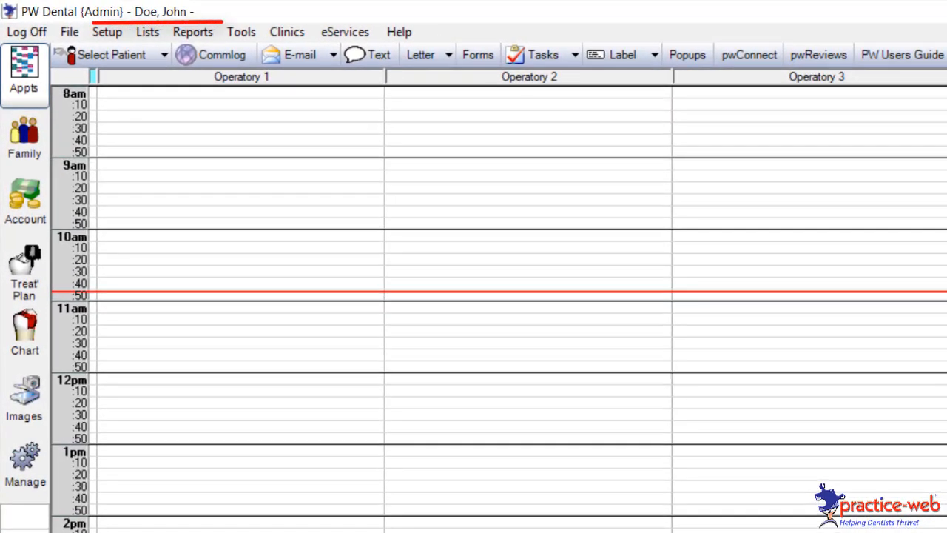
pyautogui.moveTo(492, 411)
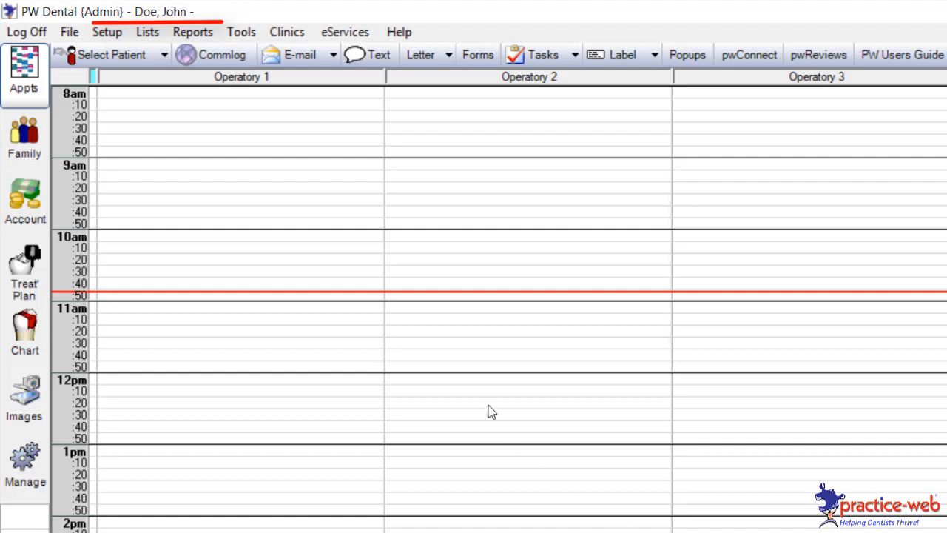
pyautogui.moveTo(154, 24)
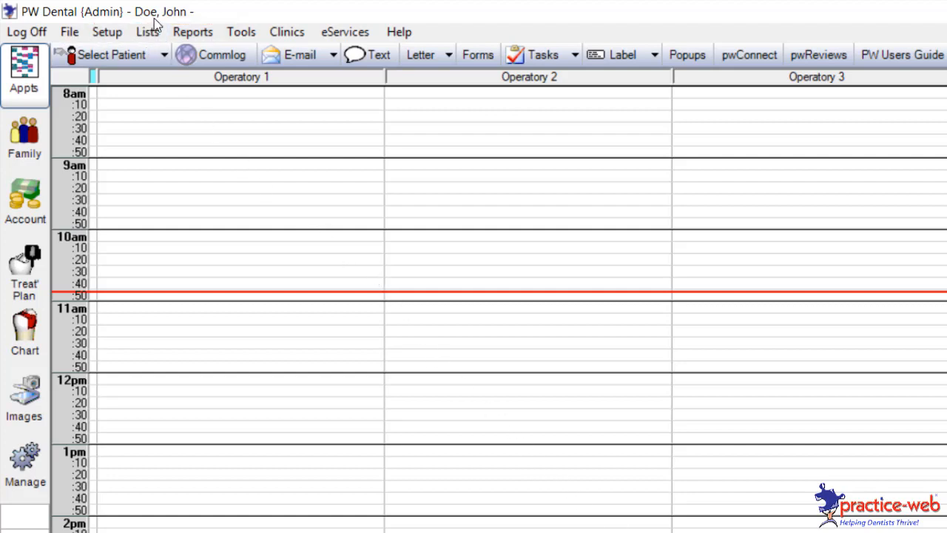
pyautogui.moveTo(170, 26)
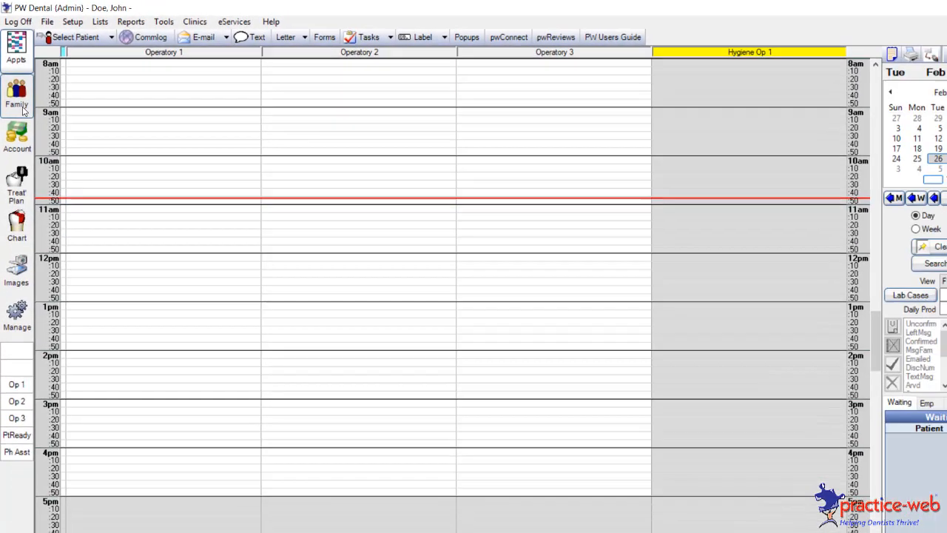
# Open the Family module to view John Doe's family and insurance details
pyautogui.click(16, 93)
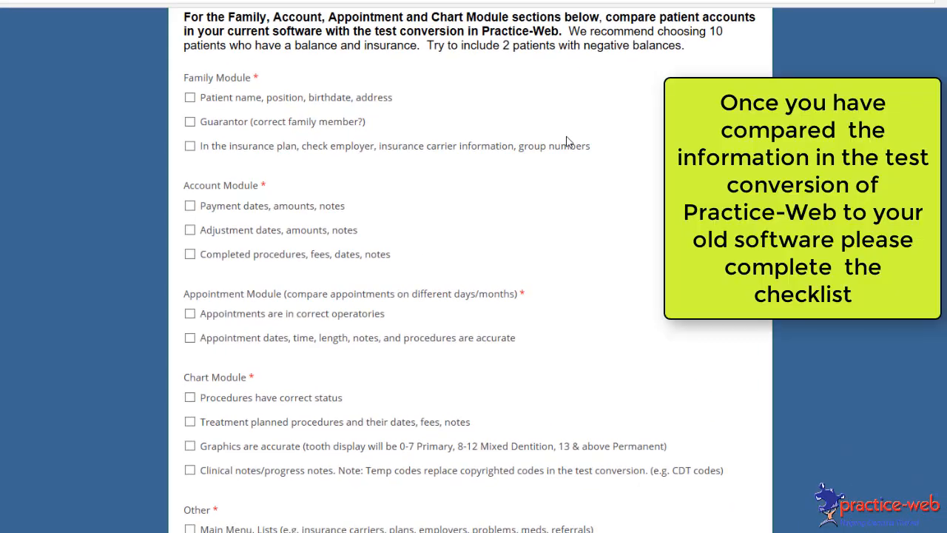
# Check the Family Module boxes for patient name/position/birthdate, guarantor, and insurance plan details
pyautogui.click(190, 97)
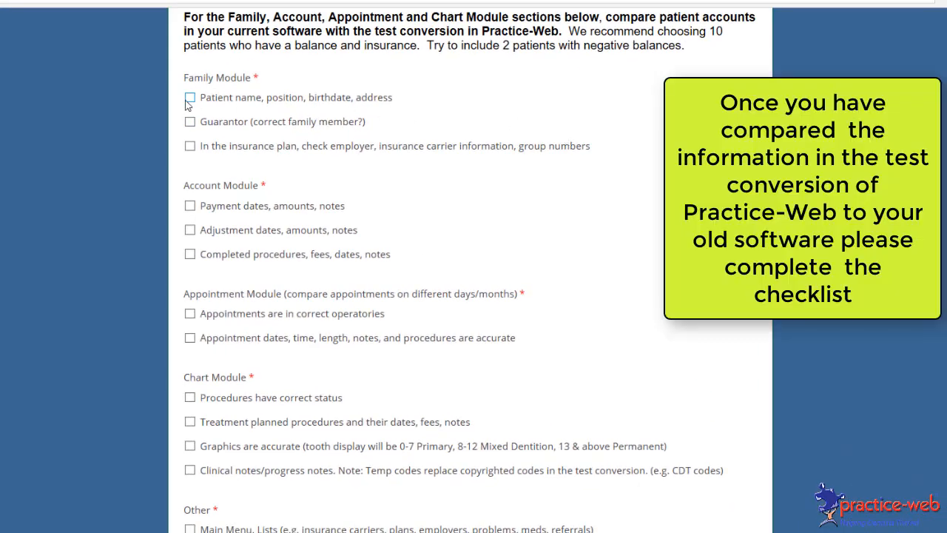
pyautogui.moveTo(193, 106)
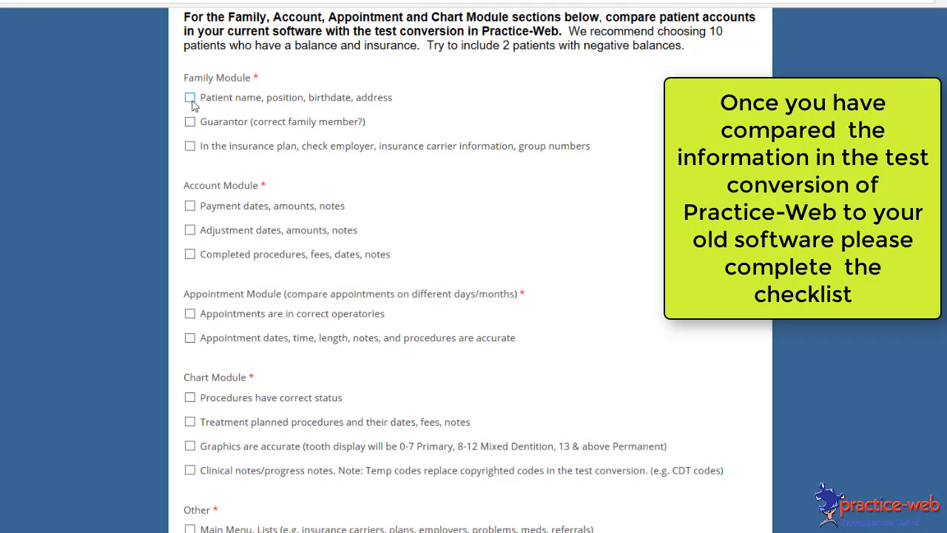
pyautogui.click(190, 97)
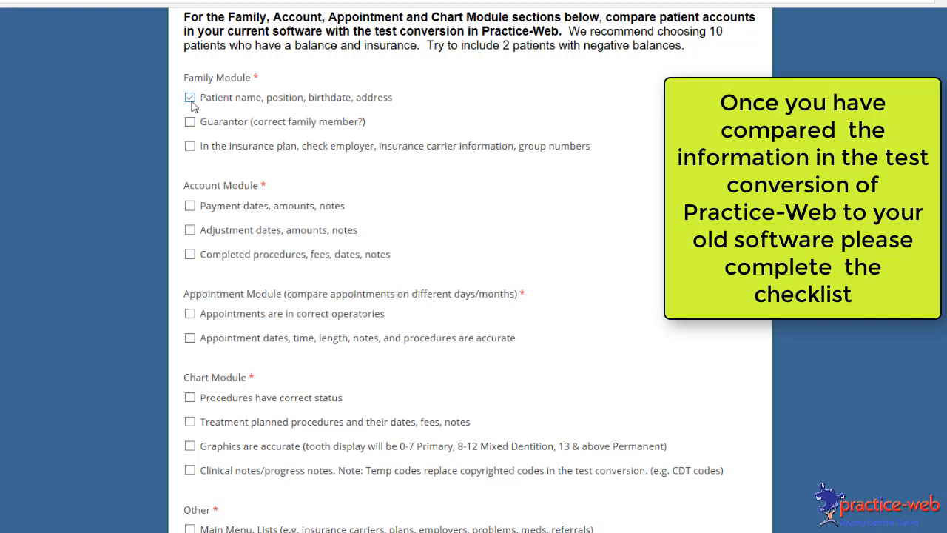
pyautogui.click(190, 122)
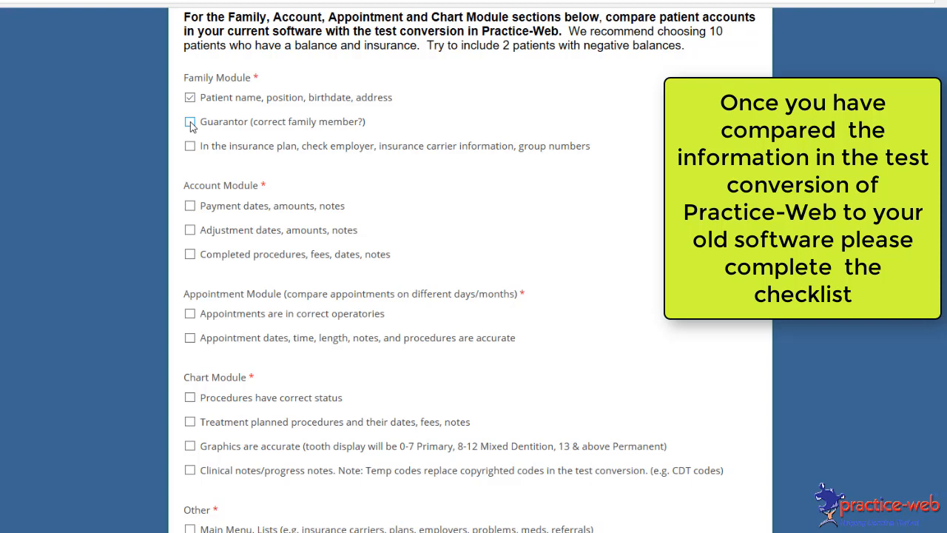
pyautogui.click(190, 121)
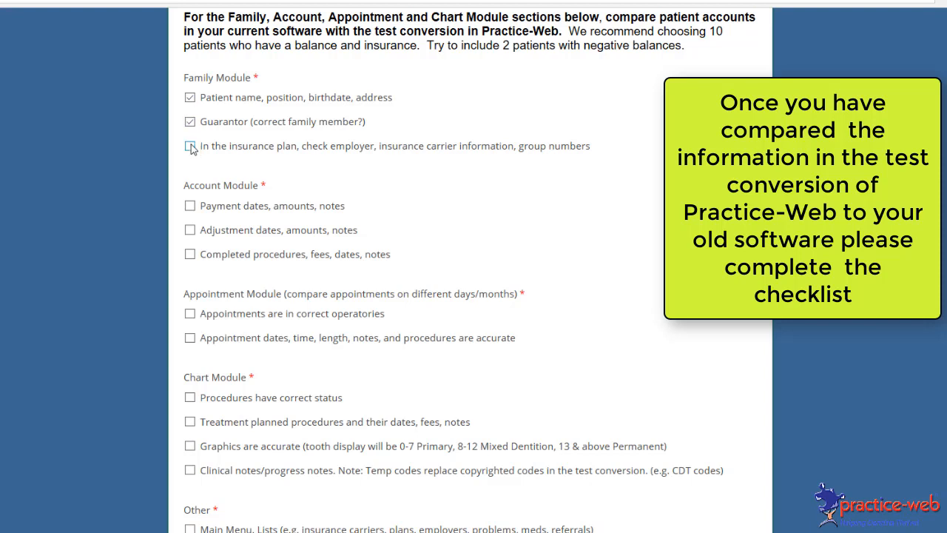
pyautogui.click(190, 146)
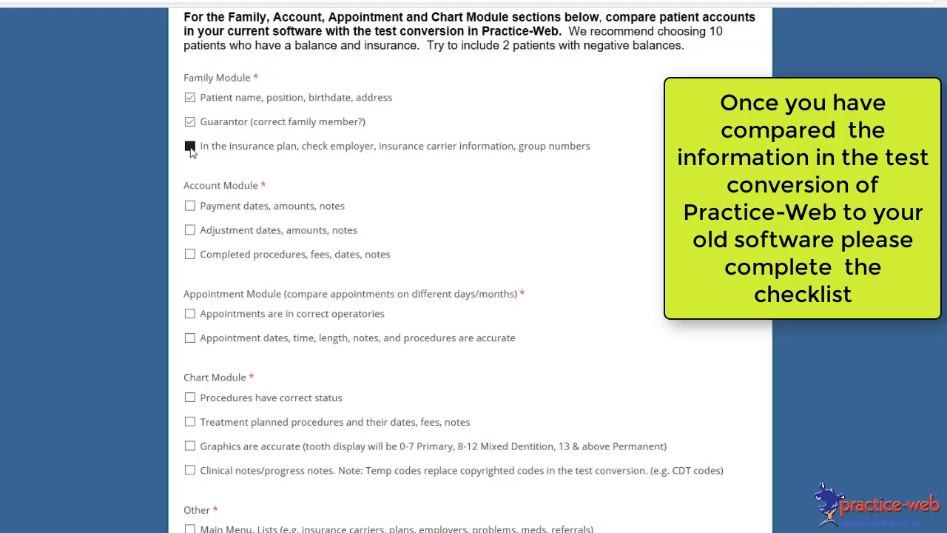
pyautogui.click(190, 146)
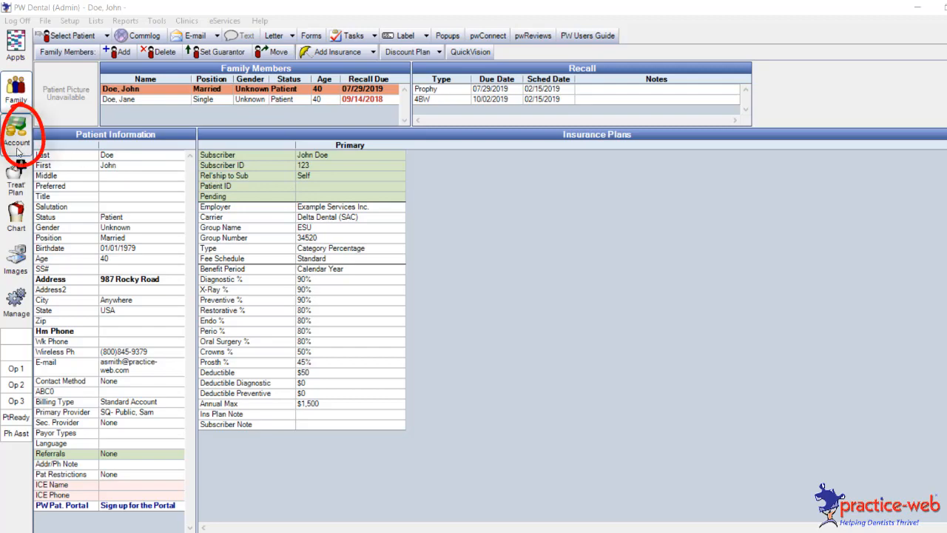
pyautogui.click(16, 133)
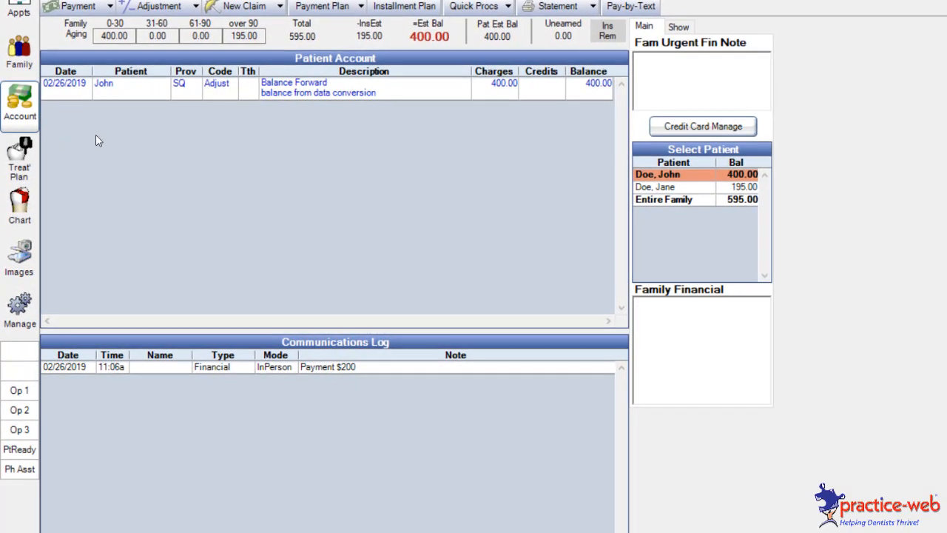
pyautogui.moveTo(139, 142)
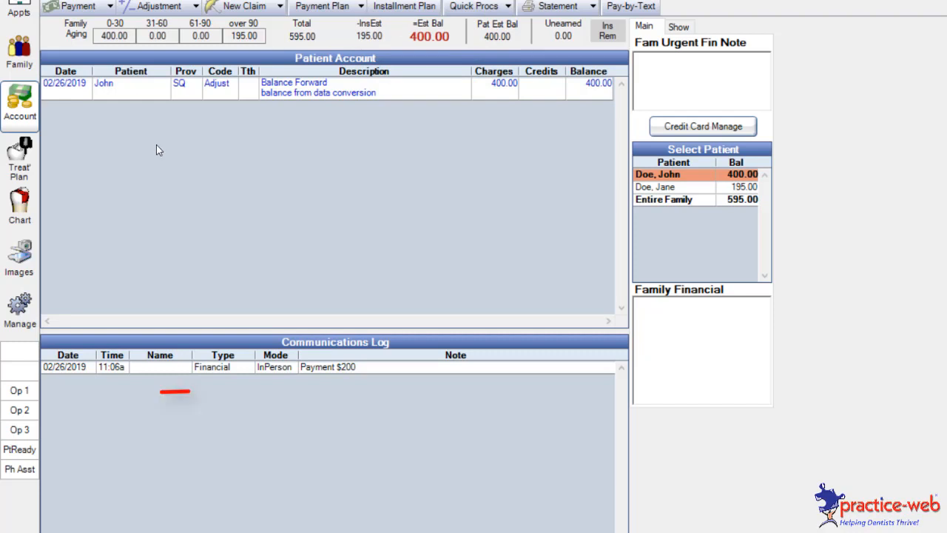
pyautogui.moveTo(255, 384)
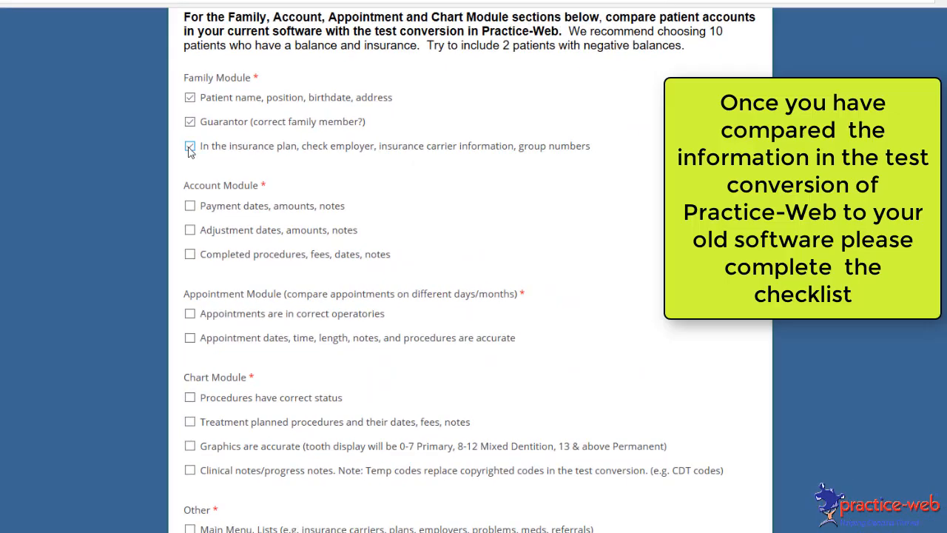
# Check the insurance plan box, then Payment, Adjustment and Completed procedures under Account Module
pyautogui.click(190, 145)
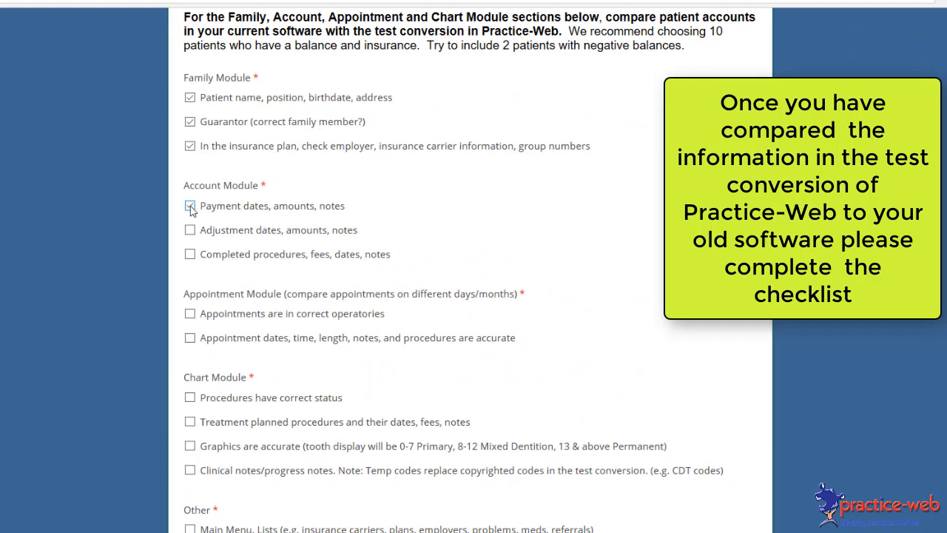
pyautogui.click(190, 229)
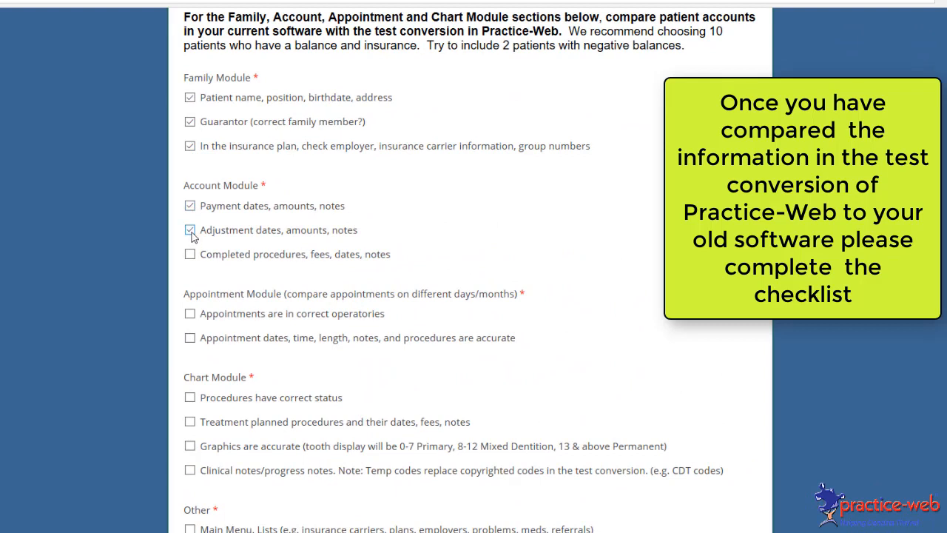
pyautogui.click(190, 254)
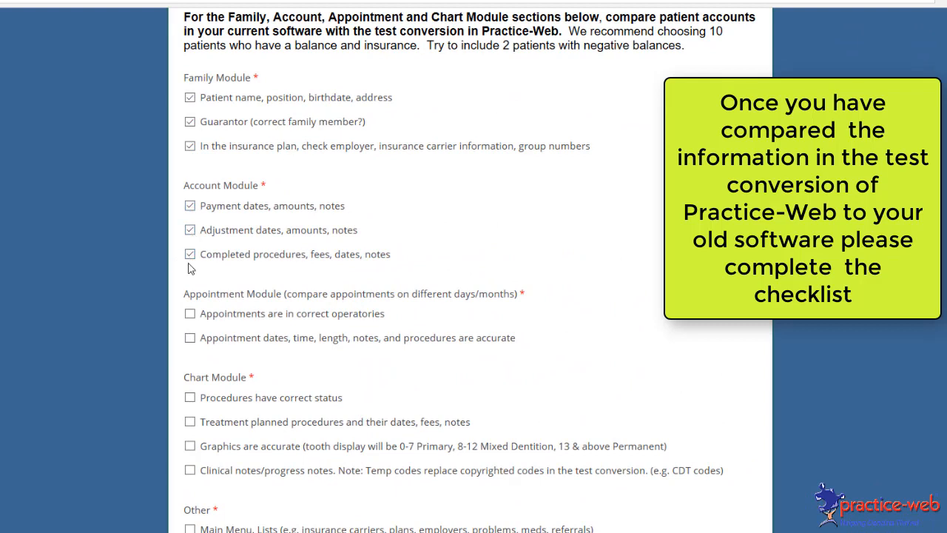
pyautogui.moveTo(209, 280)
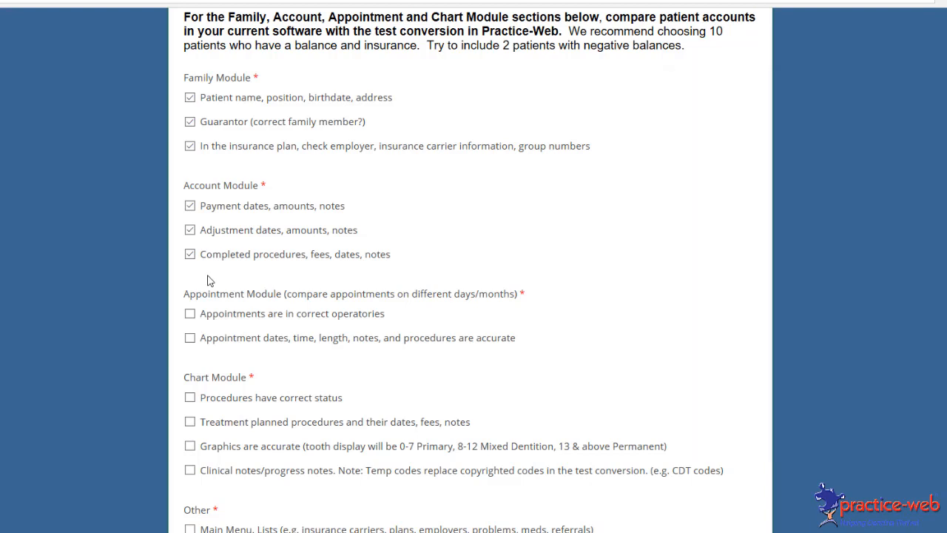
pyautogui.moveTo(253, 265)
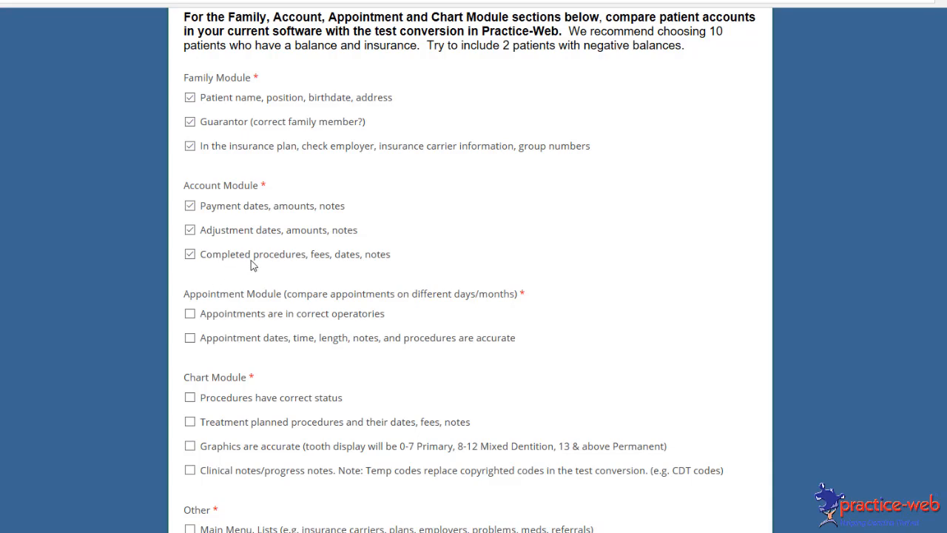
# Save the checklist via Save and Return Later and copy its resume link
pyautogui.scroll(-3)
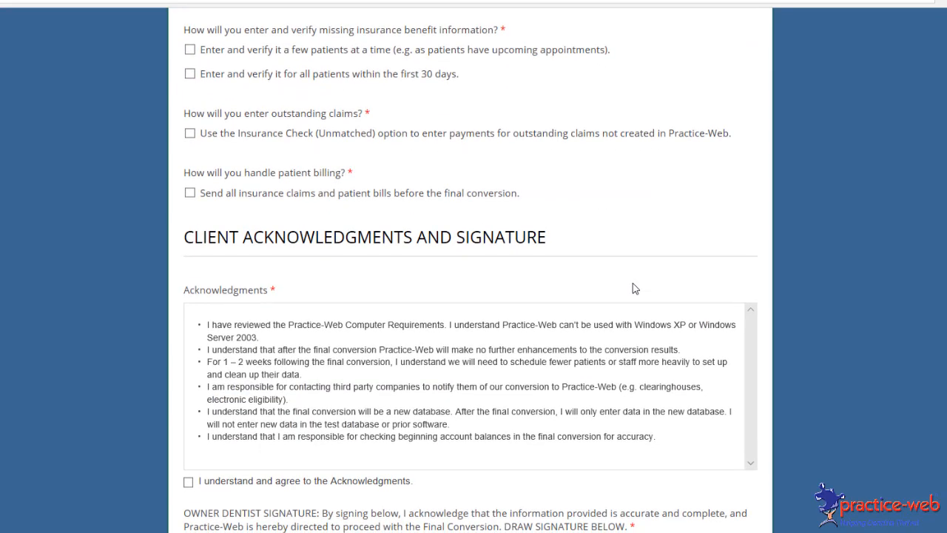
pyautogui.scroll(-3)
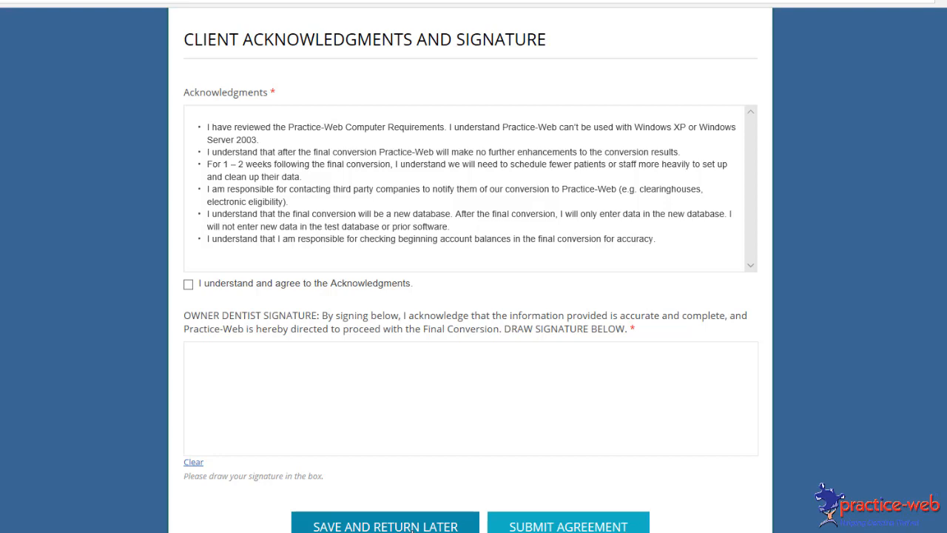
pyautogui.click(384, 525)
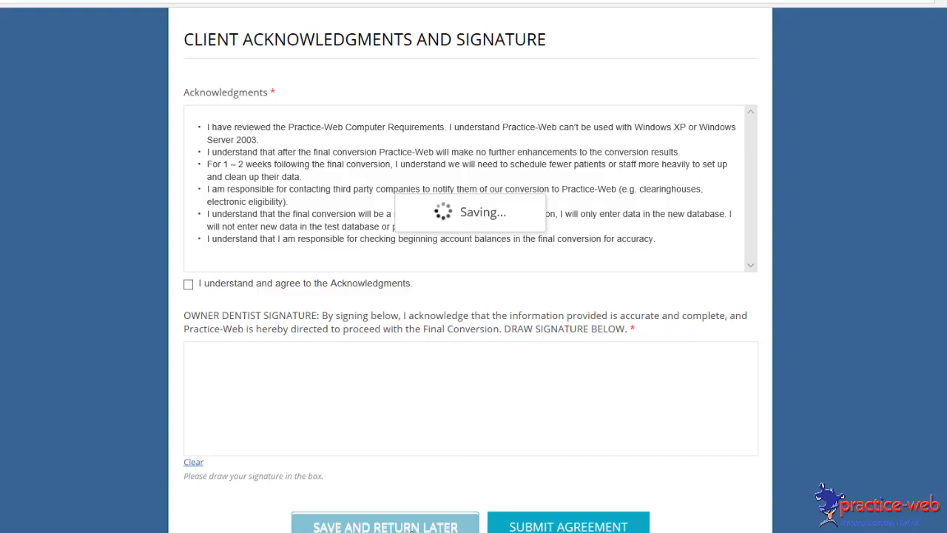
pyautogui.click(383, 525)
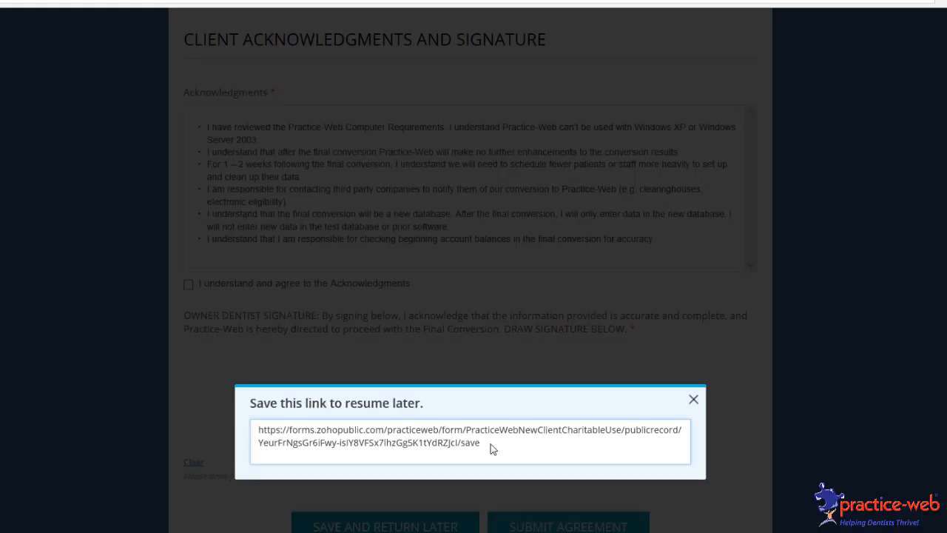
pyautogui.rightClick(472, 437)
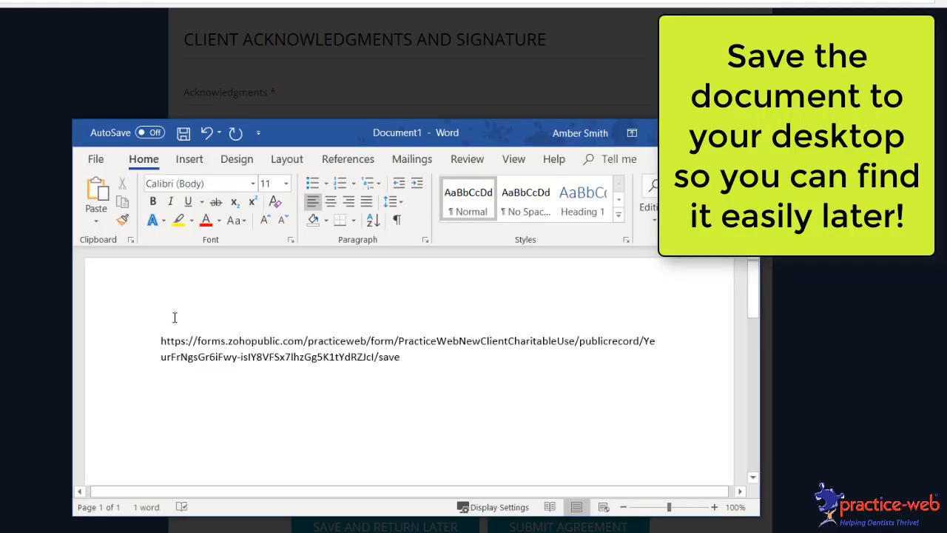
# Select the pasted resume link in the Word document
pyautogui.click(95, 159)
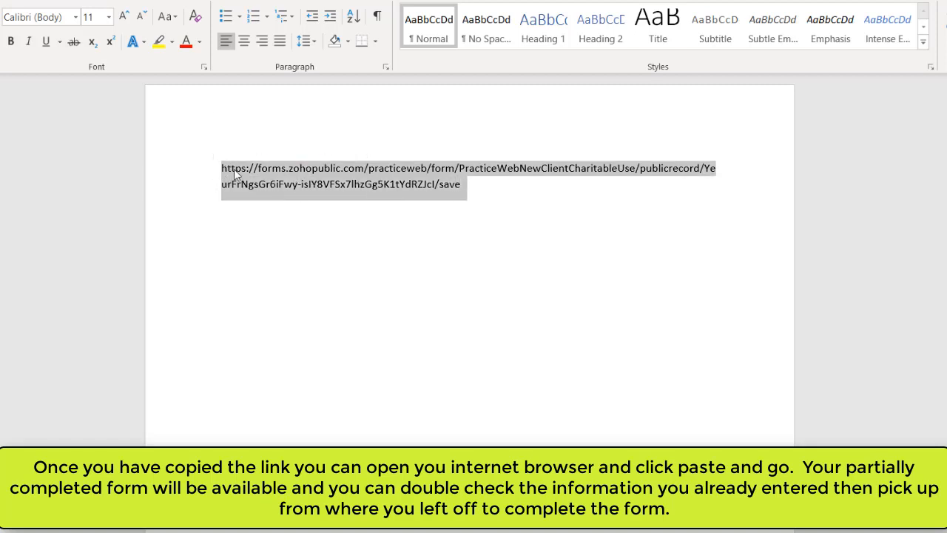
pyautogui.moveTo(274, 207)
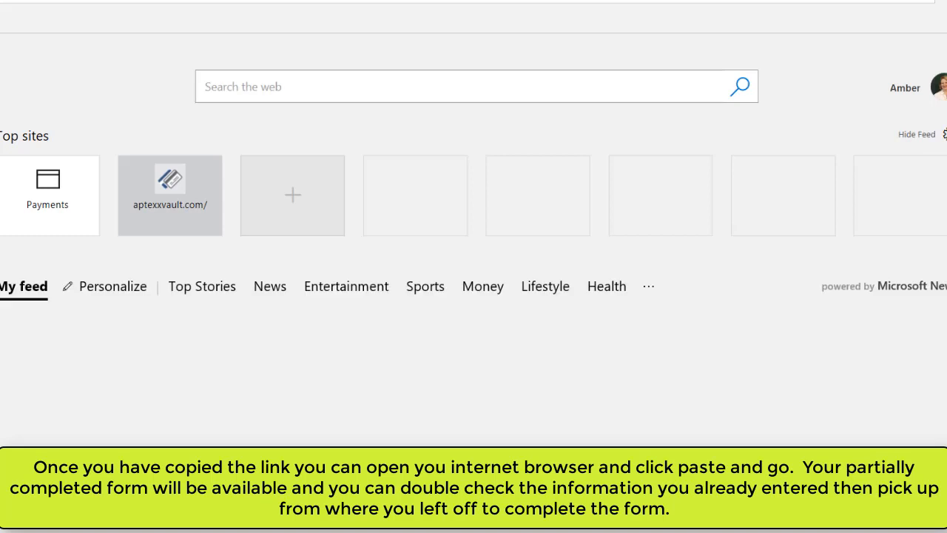
pyautogui.moveTo(14, 45)
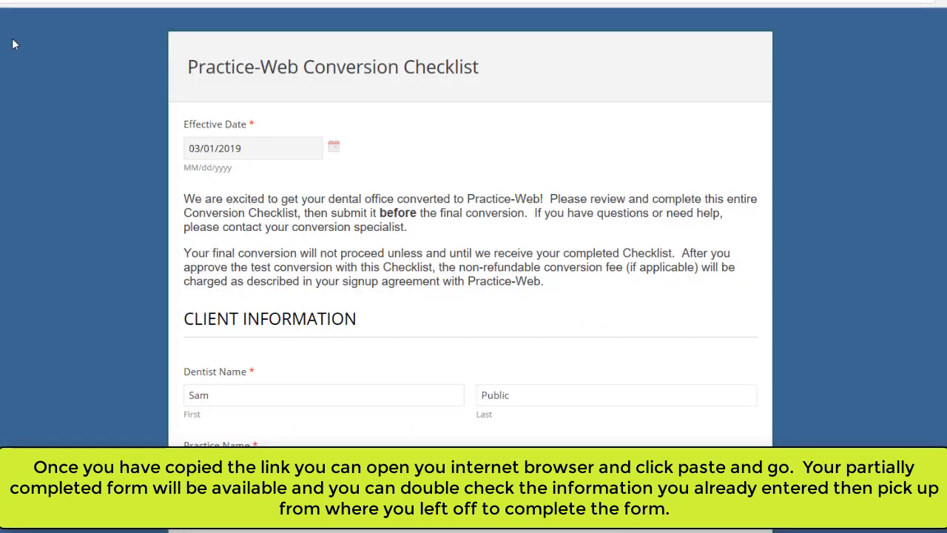
pyautogui.moveTo(345, 203)
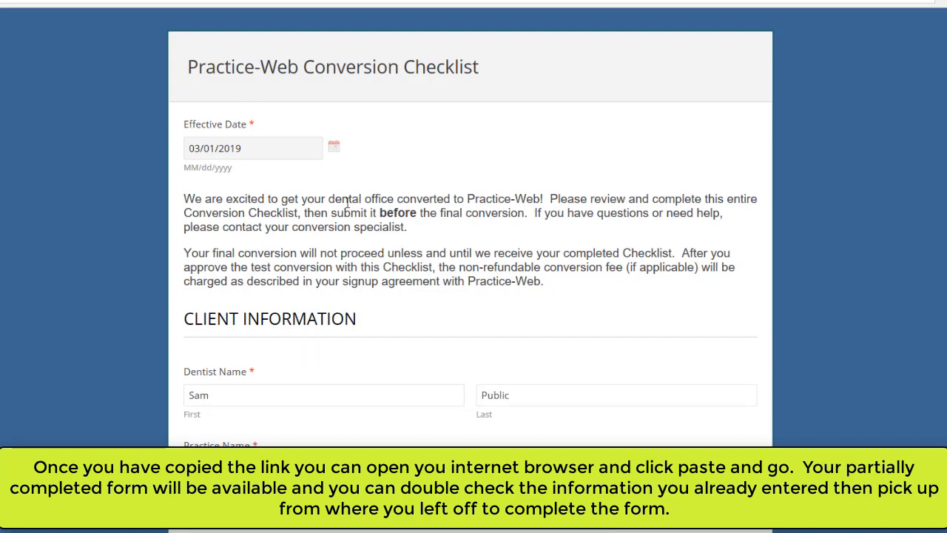
pyautogui.scroll(-3)
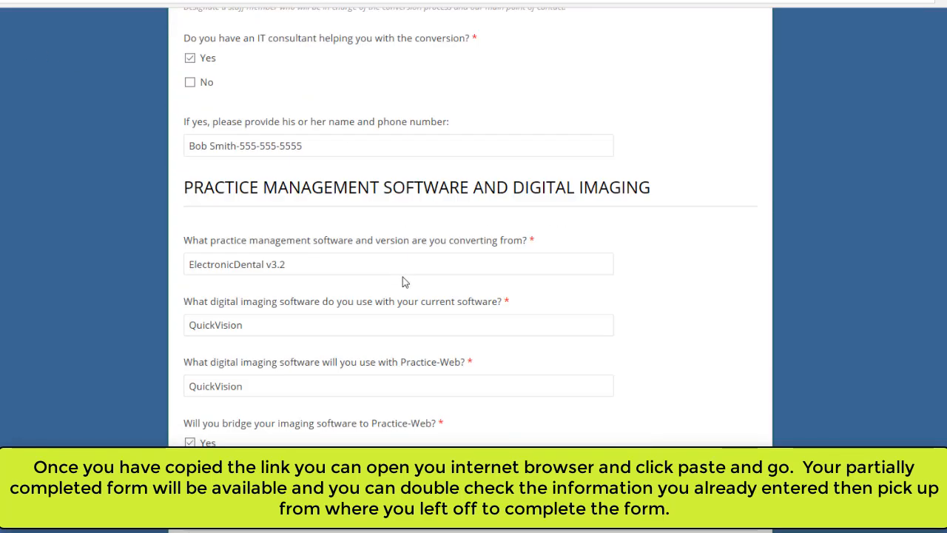
pyautogui.scroll(-3)
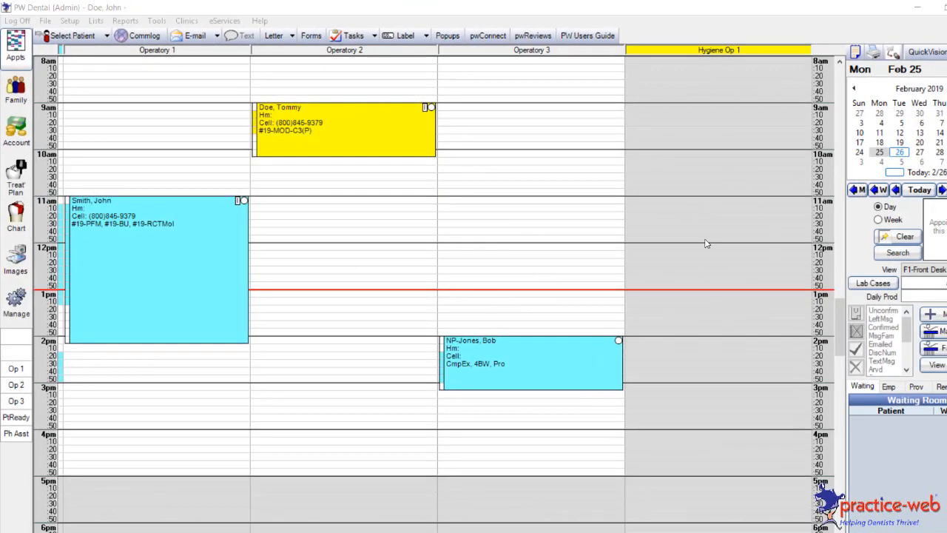
pyautogui.moveTo(52, 72)
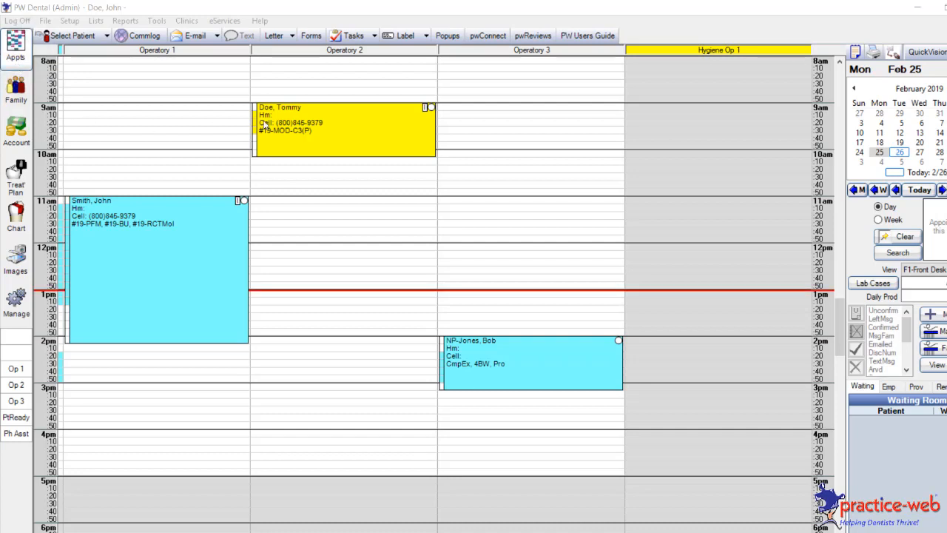
pyautogui.moveTo(281, 139)
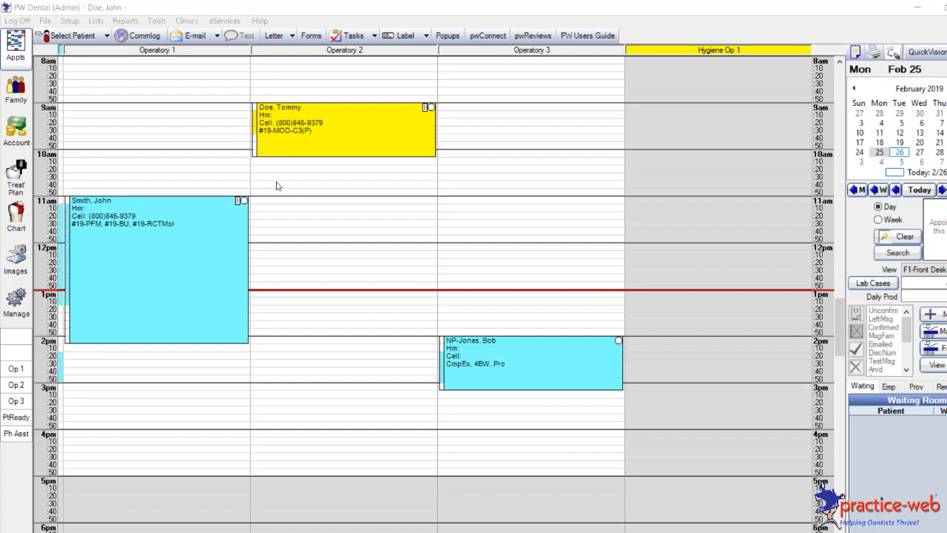
pyautogui.moveTo(275, 185)
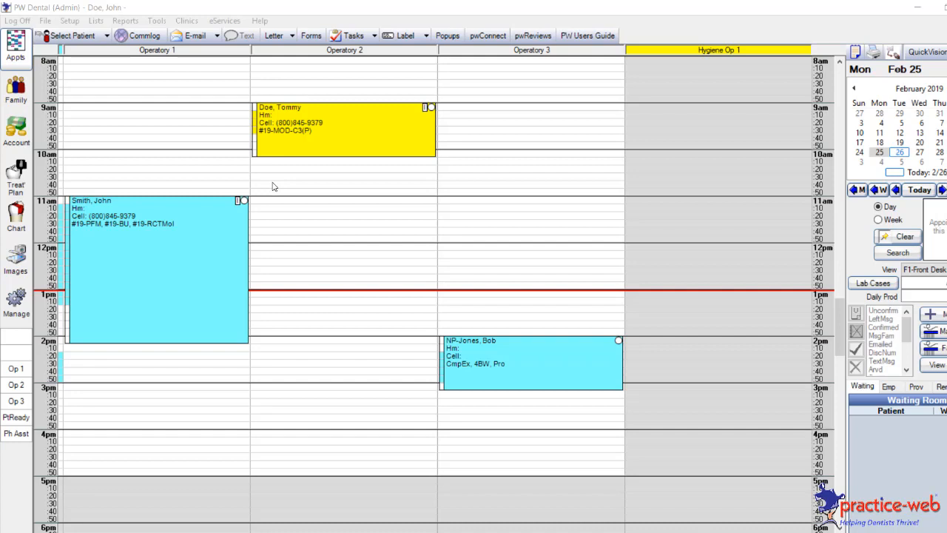
pyautogui.moveTo(278, 199)
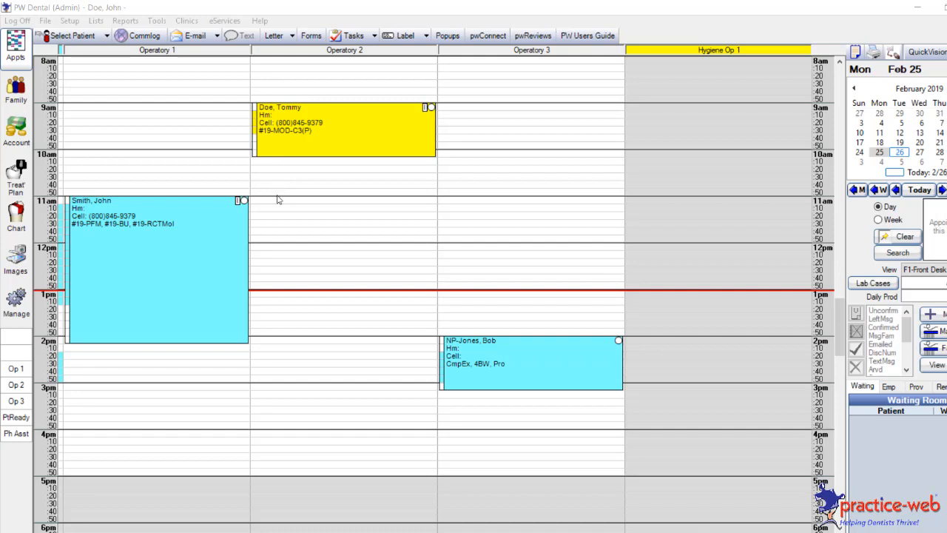
pyautogui.moveTo(266, 204)
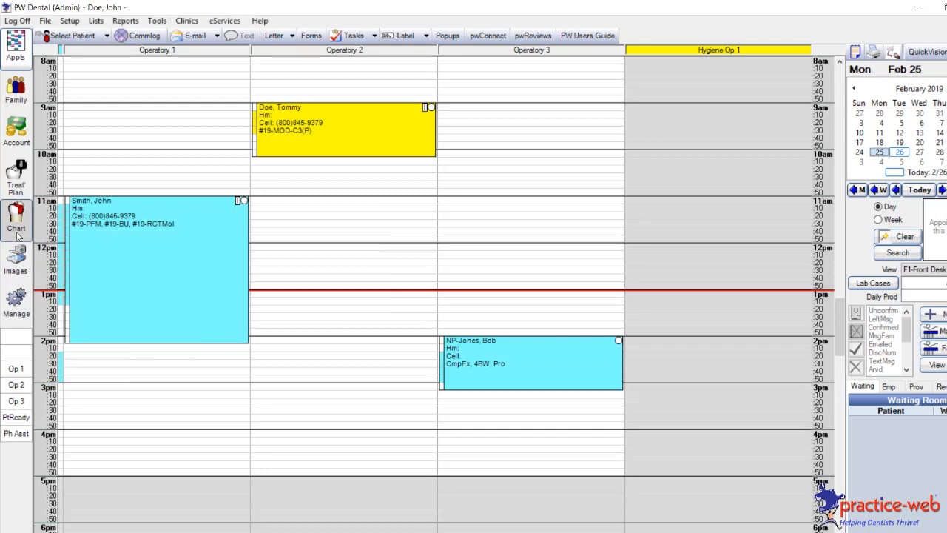
# Review John Doe's chart, including the crown and pontic entries and progress notes
pyautogui.click(16, 222)
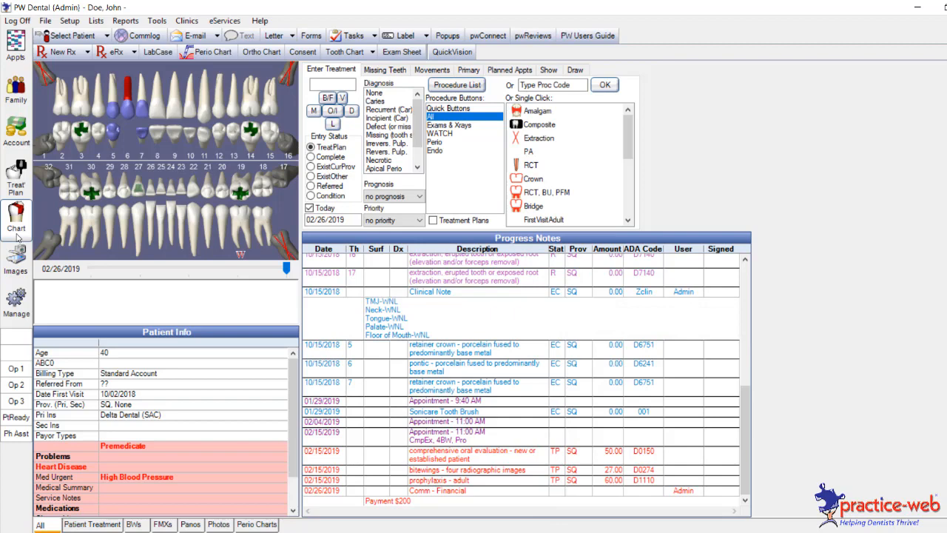
pyautogui.click(311, 167)
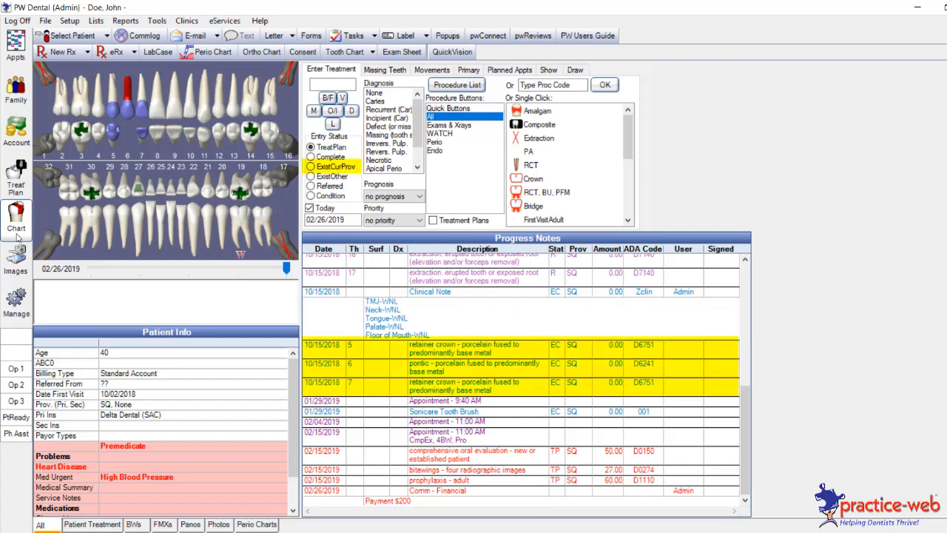
pyautogui.click(310, 146)
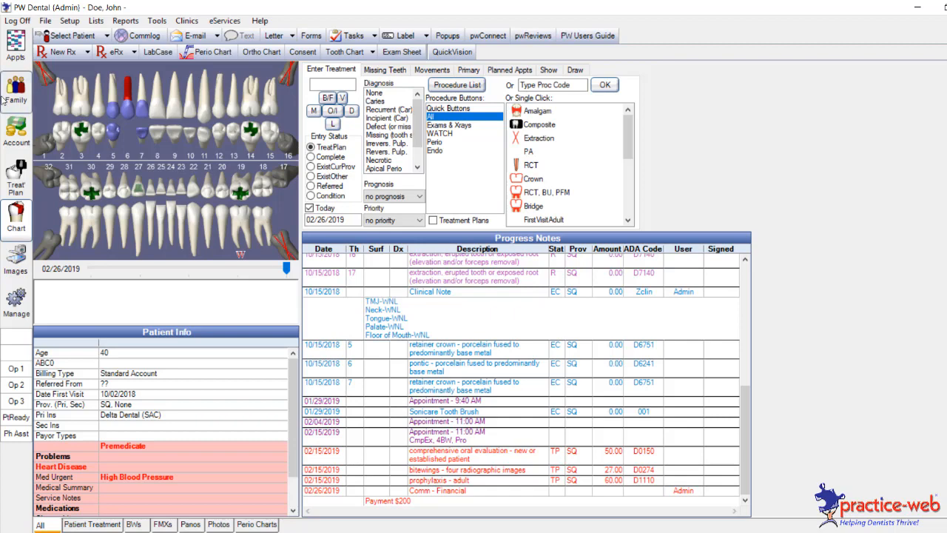
pyautogui.click(310, 146)
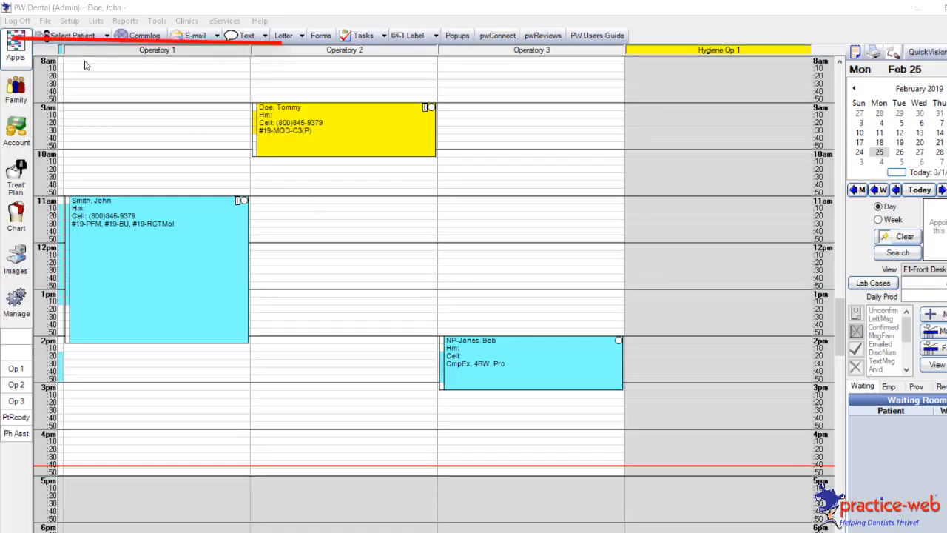
pyautogui.moveTo(69, 59)
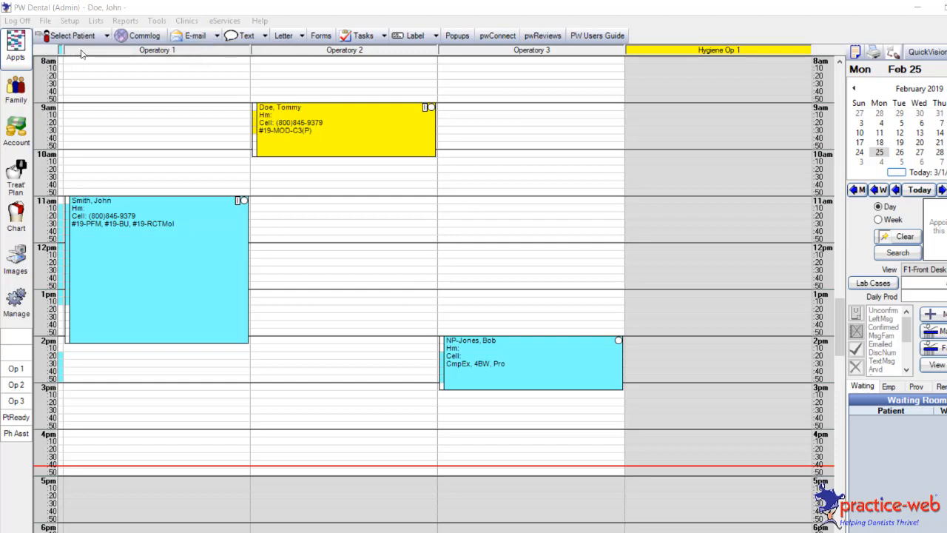
# Review the Insurance Plans list, showing Delta Dental and Met Life, from the Lists menu
pyautogui.click(95, 20)
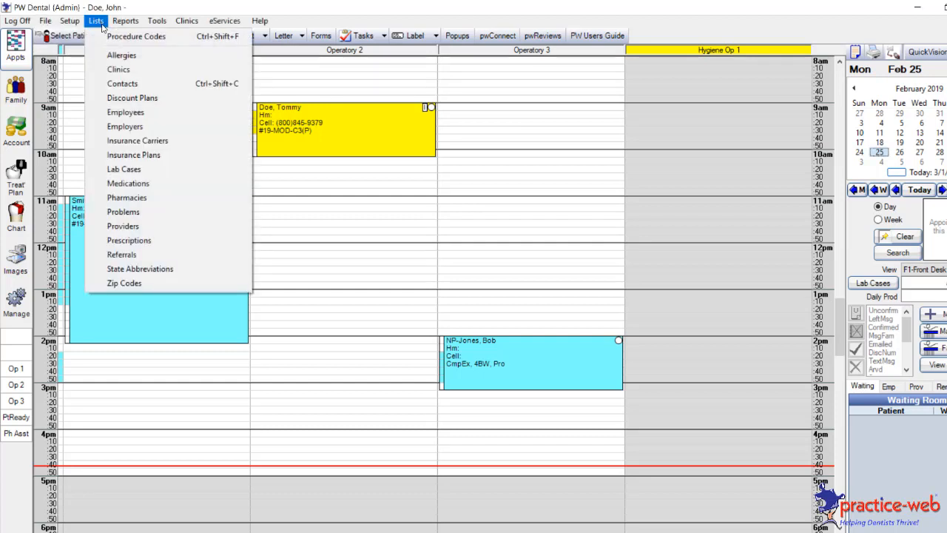
pyautogui.click(137, 140)
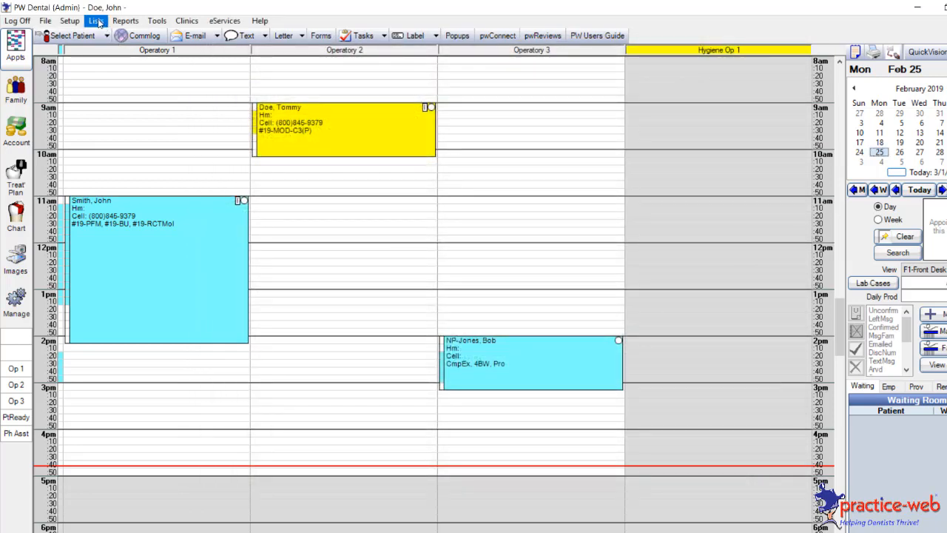
pyautogui.click(96, 20)
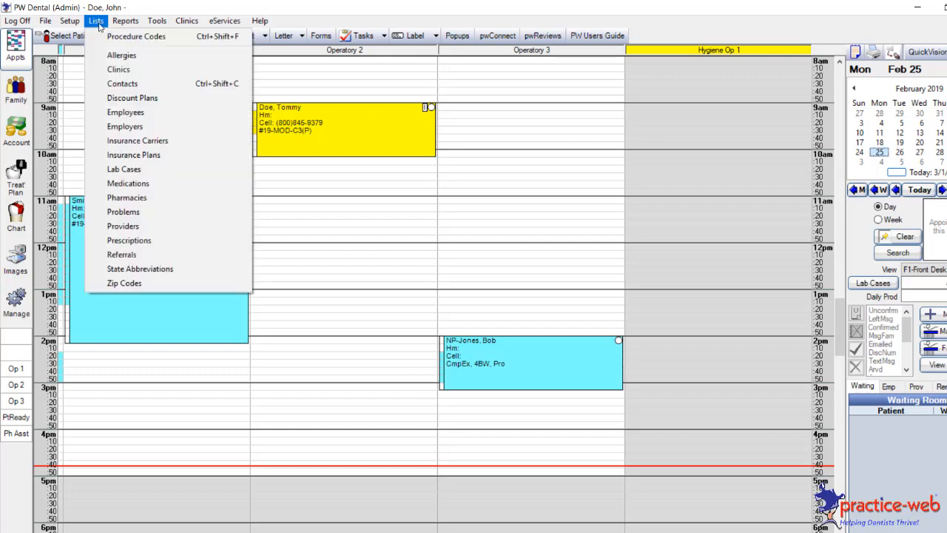
pyautogui.moveTo(133, 154)
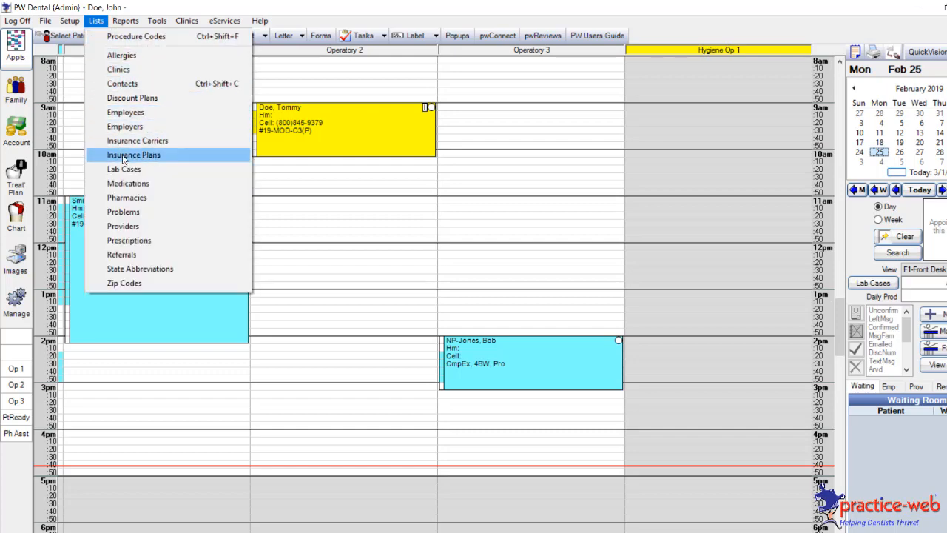
pyautogui.click(133, 155)
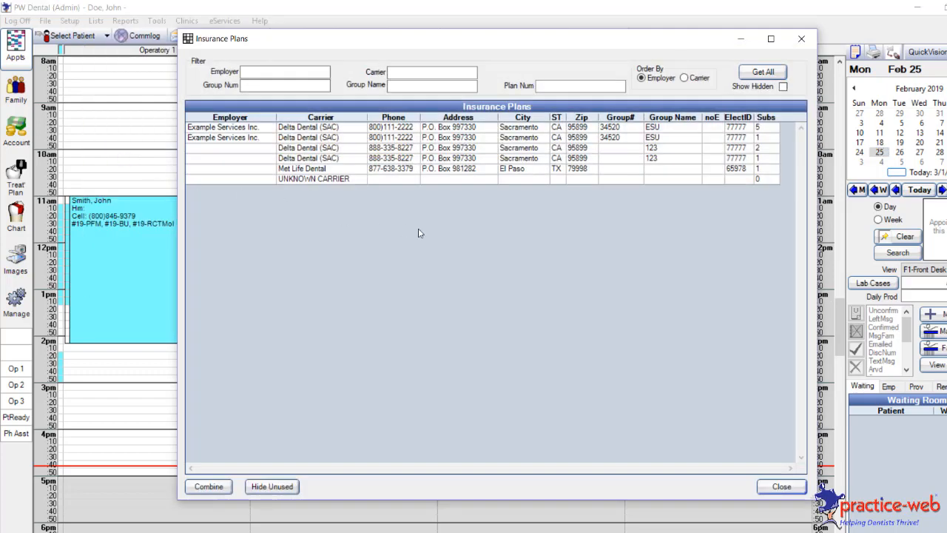
pyautogui.moveTo(585, 257)
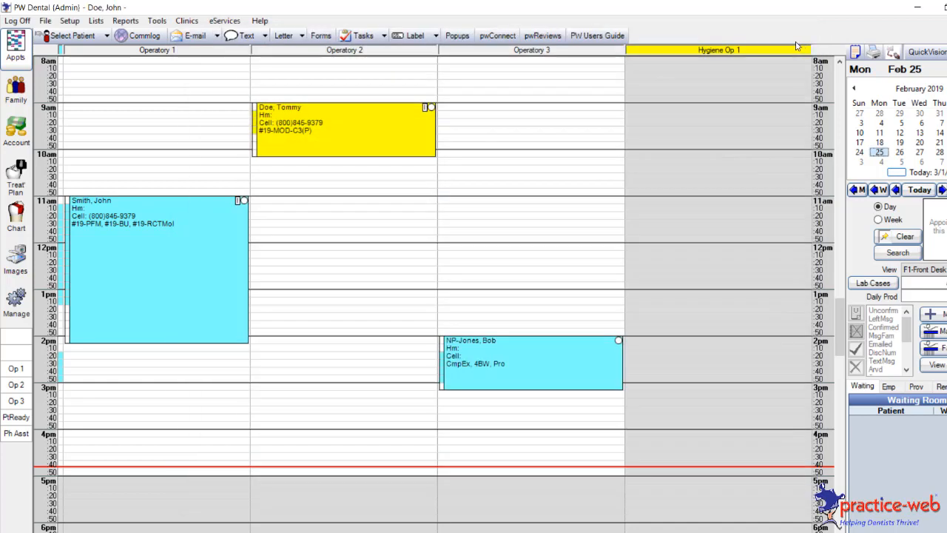
pyautogui.click(94, 20)
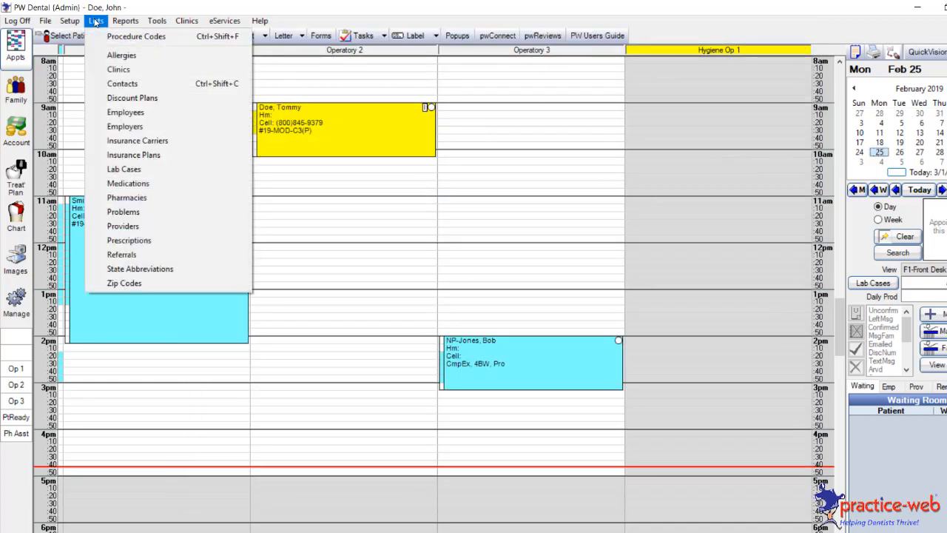
pyautogui.moveTo(128, 183)
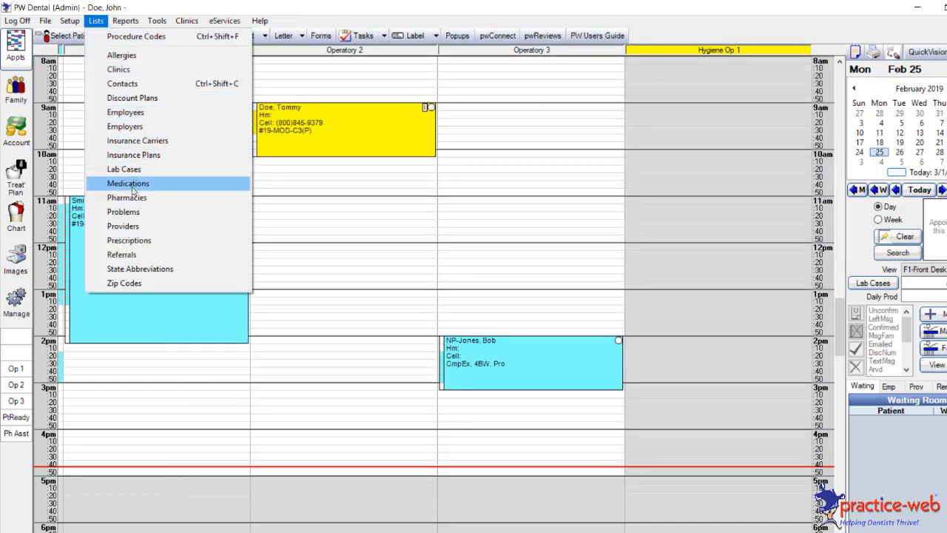
pyautogui.moveTo(162, 253)
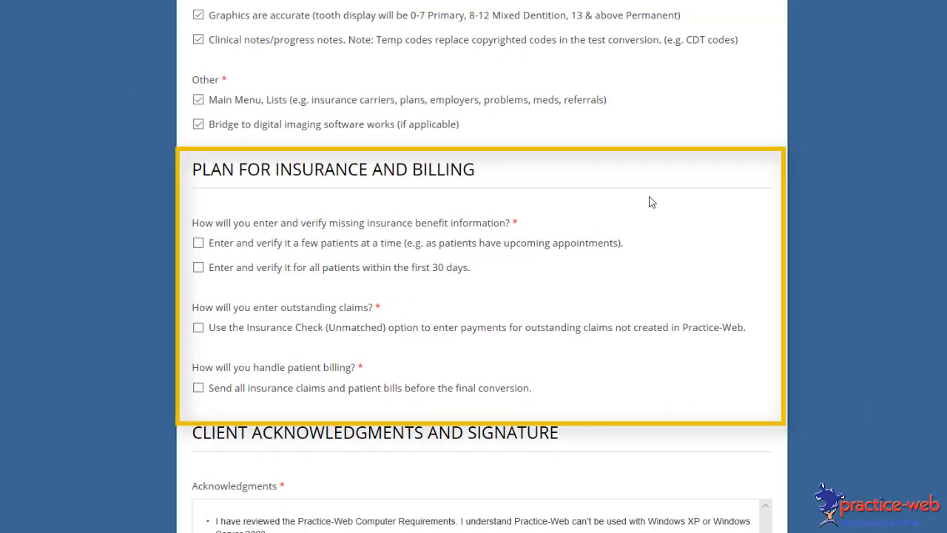
pyautogui.moveTo(639, 205)
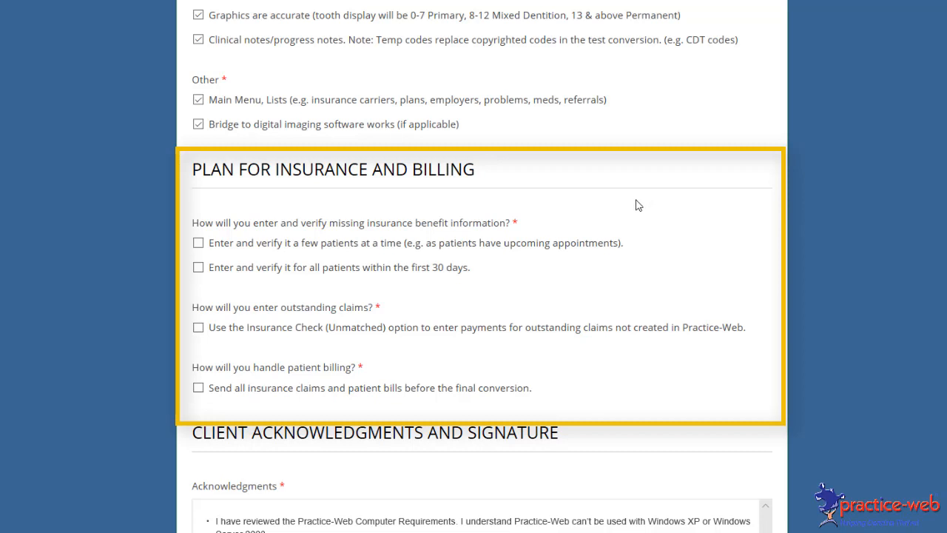
pyautogui.moveTo(615, 210)
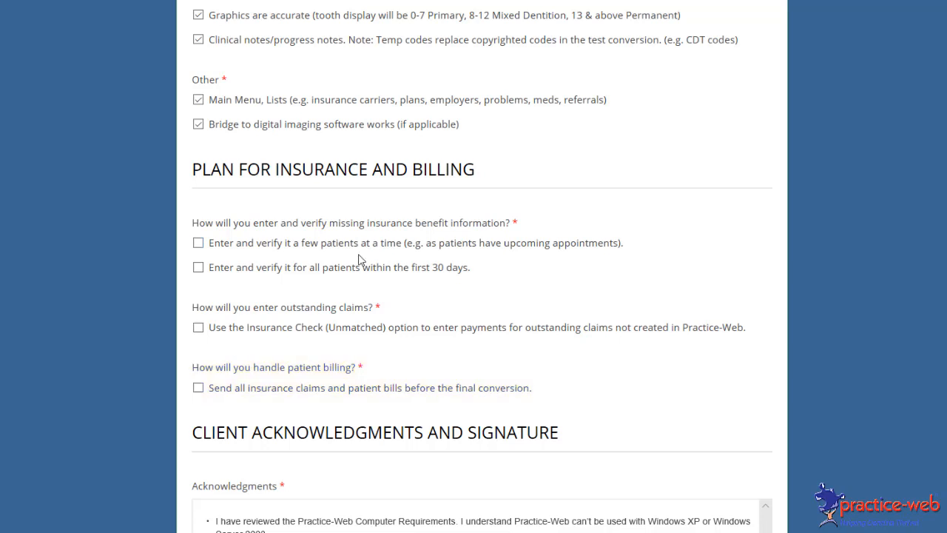
pyautogui.moveTo(267, 257)
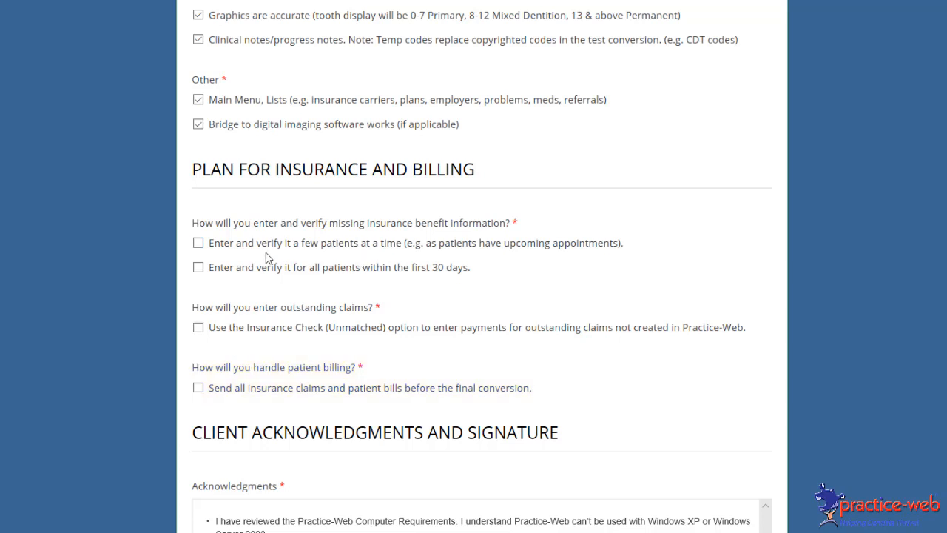
# Choose verifying a few patients at a time, Insurance Check (Unmatched), and sending all claims first
pyautogui.click(198, 243)
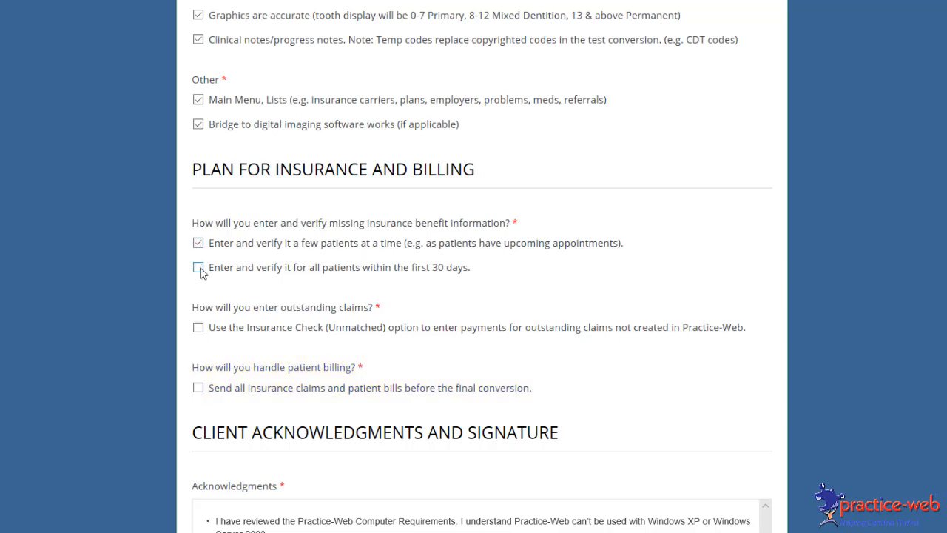
pyautogui.click(198, 327)
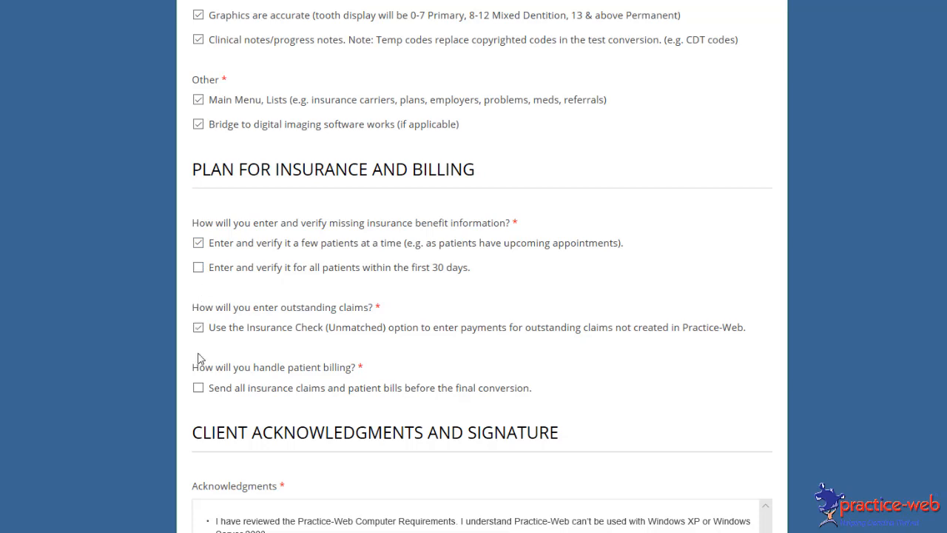
pyautogui.click(198, 387)
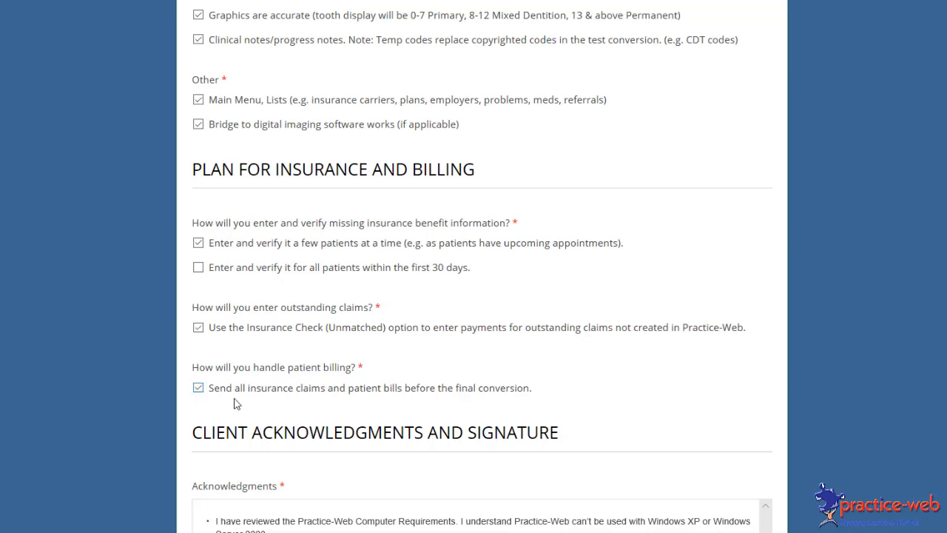
pyautogui.scroll(-3)
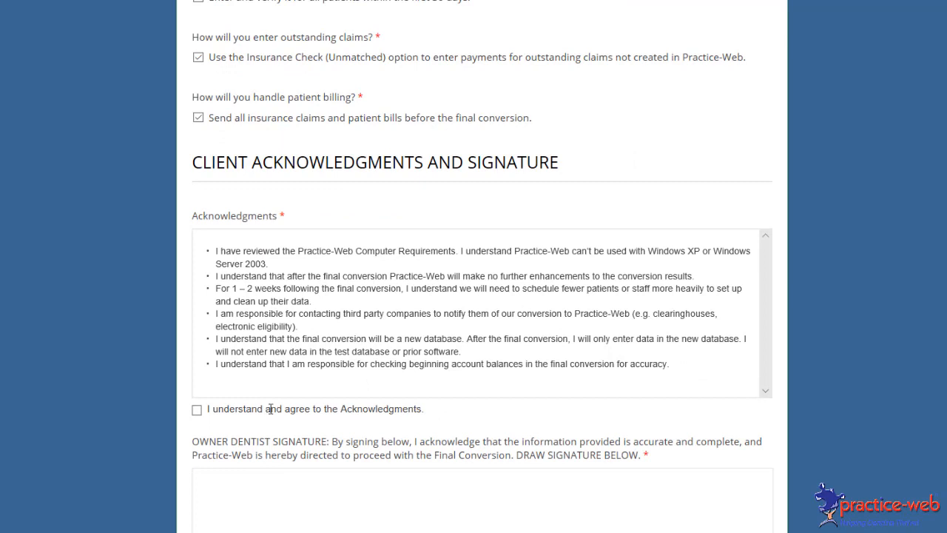
pyautogui.moveTo(473, 418)
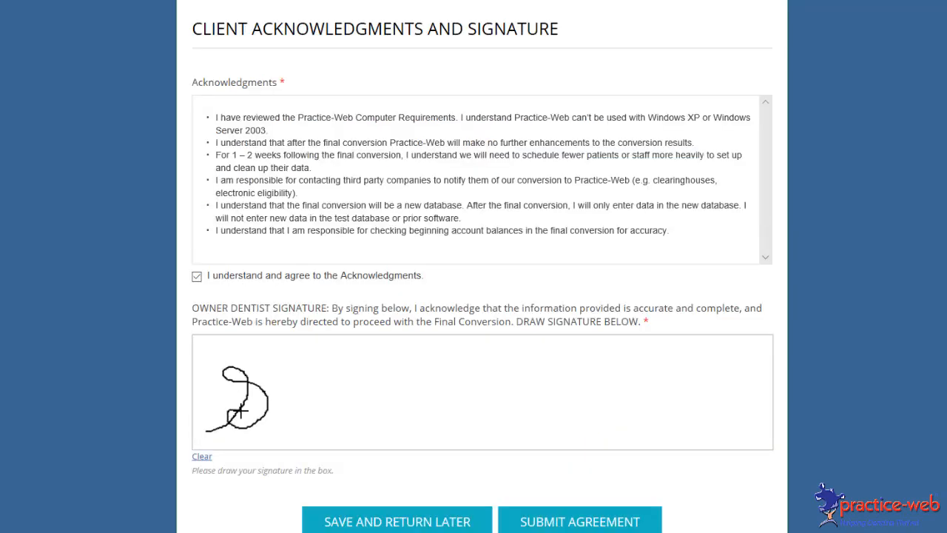
# Finish the dentist's signature with the DDS credential and submit the agreement
pyautogui.moveTo(237, 414); pyautogui.dragTo(288, 406)
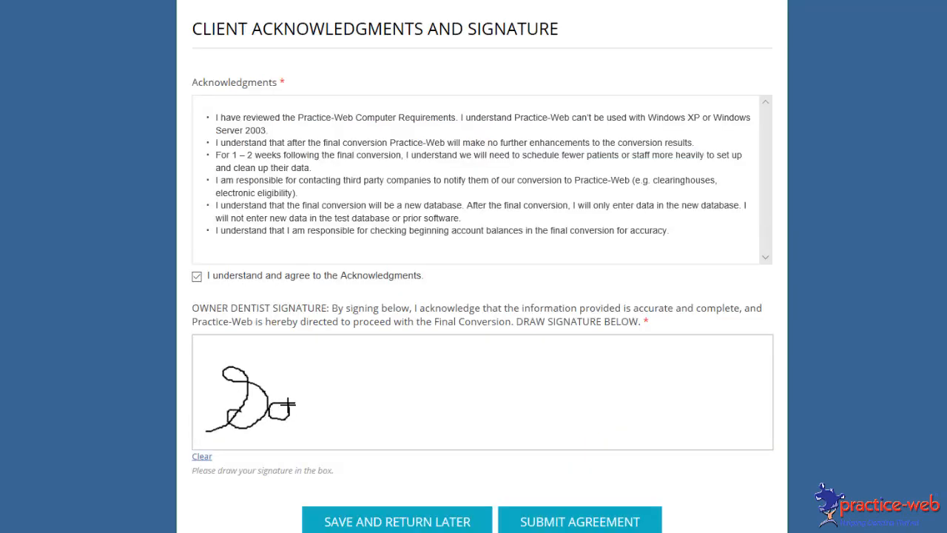
pyautogui.moveTo(281, 403); pyautogui.dragTo(333, 415)
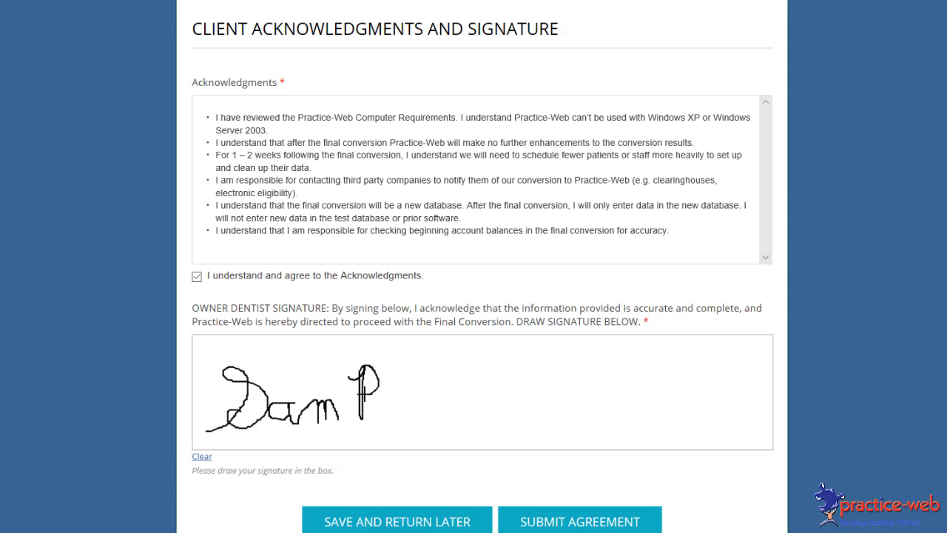
pyautogui.moveTo(370, 392); pyautogui.dragTo(374, 403)
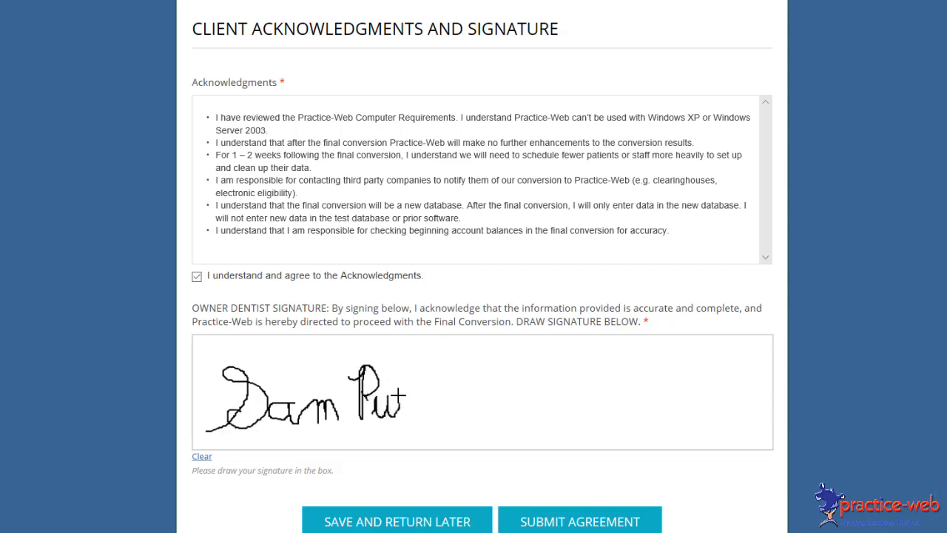
pyautogui.moveTo(388, 399); pyautogui.dragTo(422, 392)
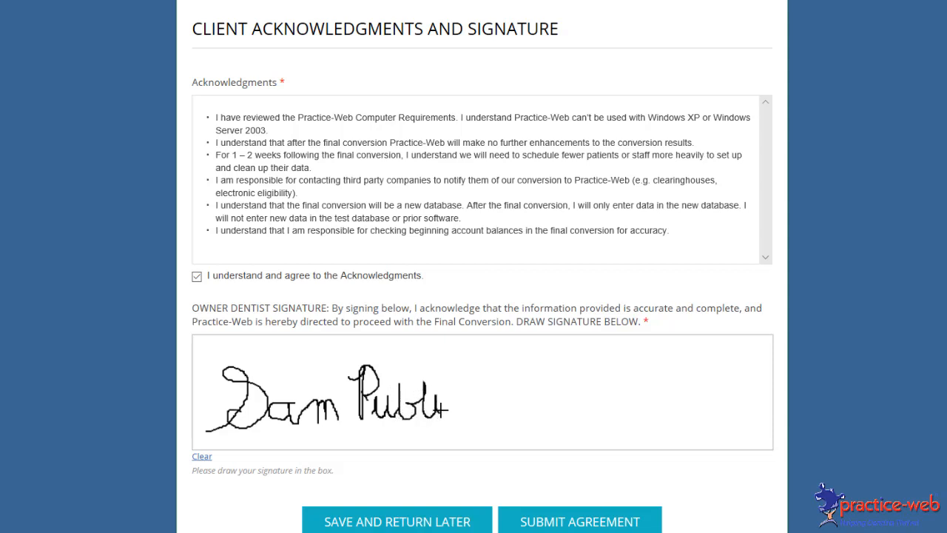
pyautogui.moveTo(444, 410); pyautogui.dragTo(475, 387)
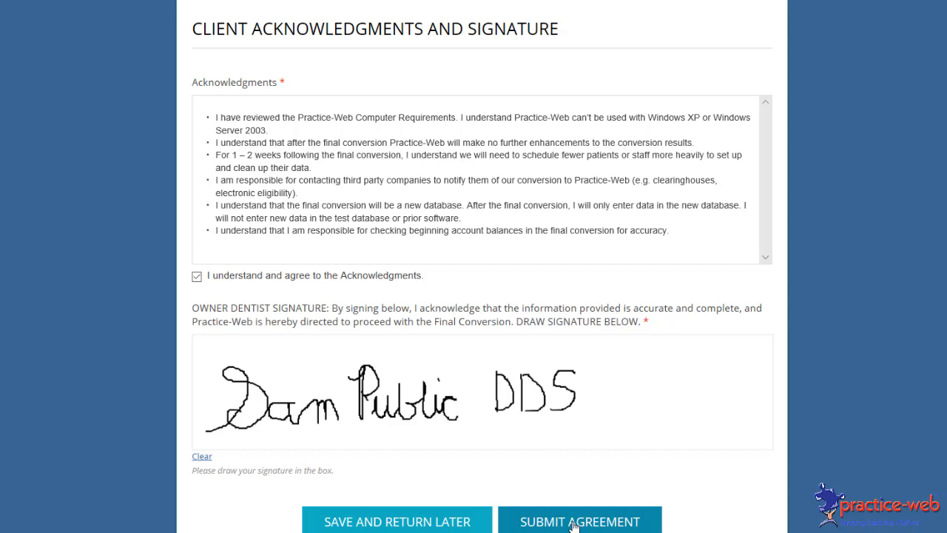
pyautogui.click(579, 520)
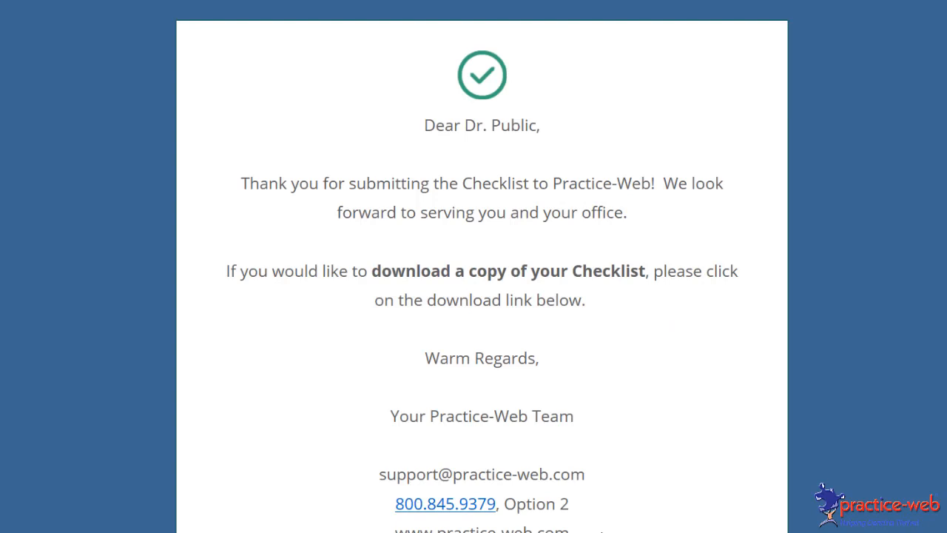
# Scroll the thank-you page to the download-copy offer and Practice-Web support contacts
pyautogui.scroll(-3)
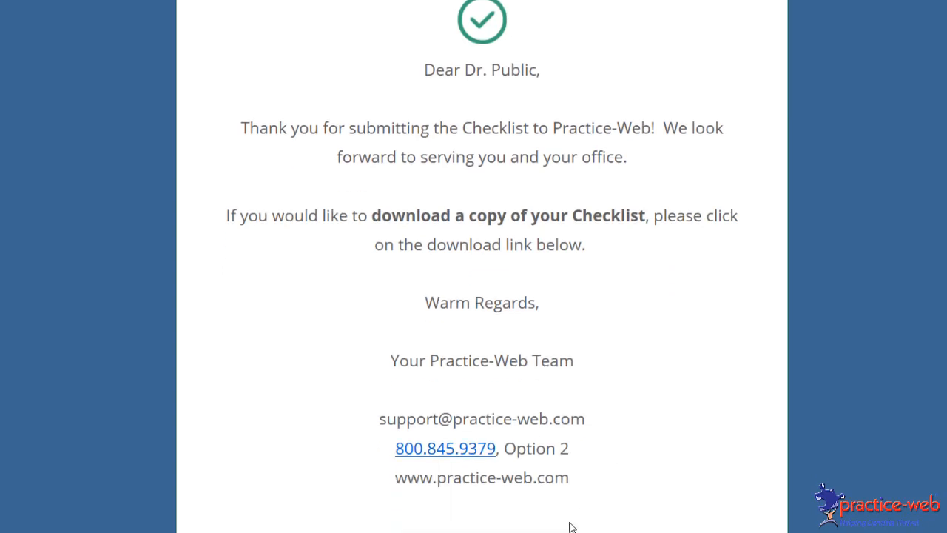